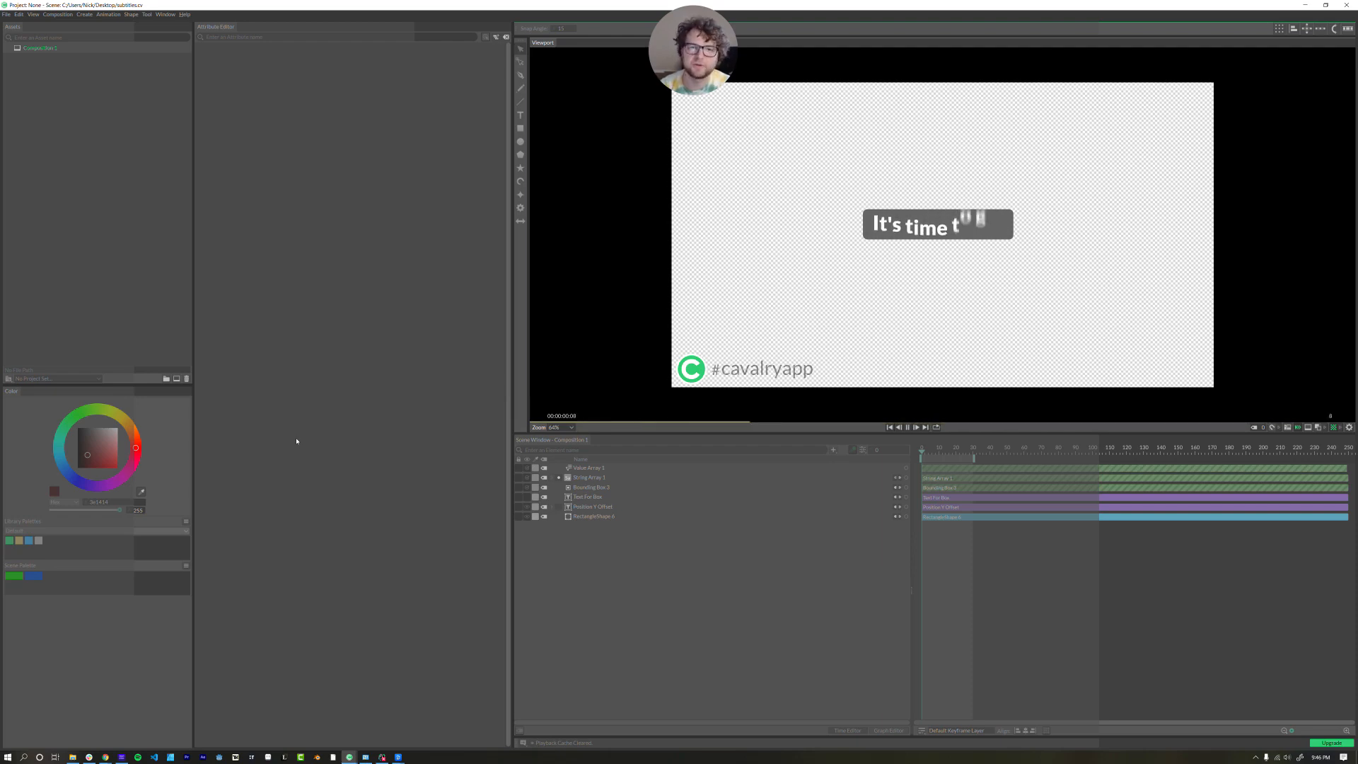
# - Start a new scene, discarding unsaved changes, with a 'Hello there' text shape
pyautogui.click(917, 428)
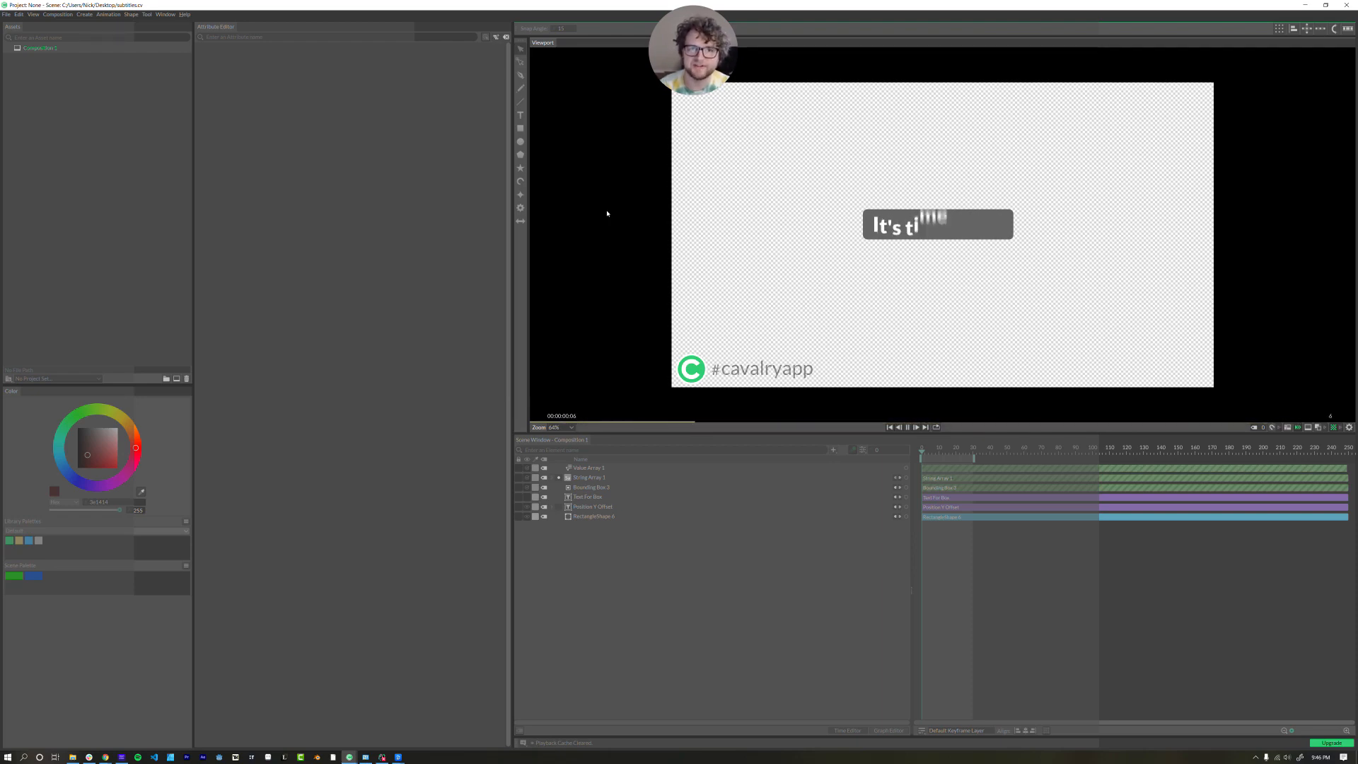
pyautogui.click(922, 447)
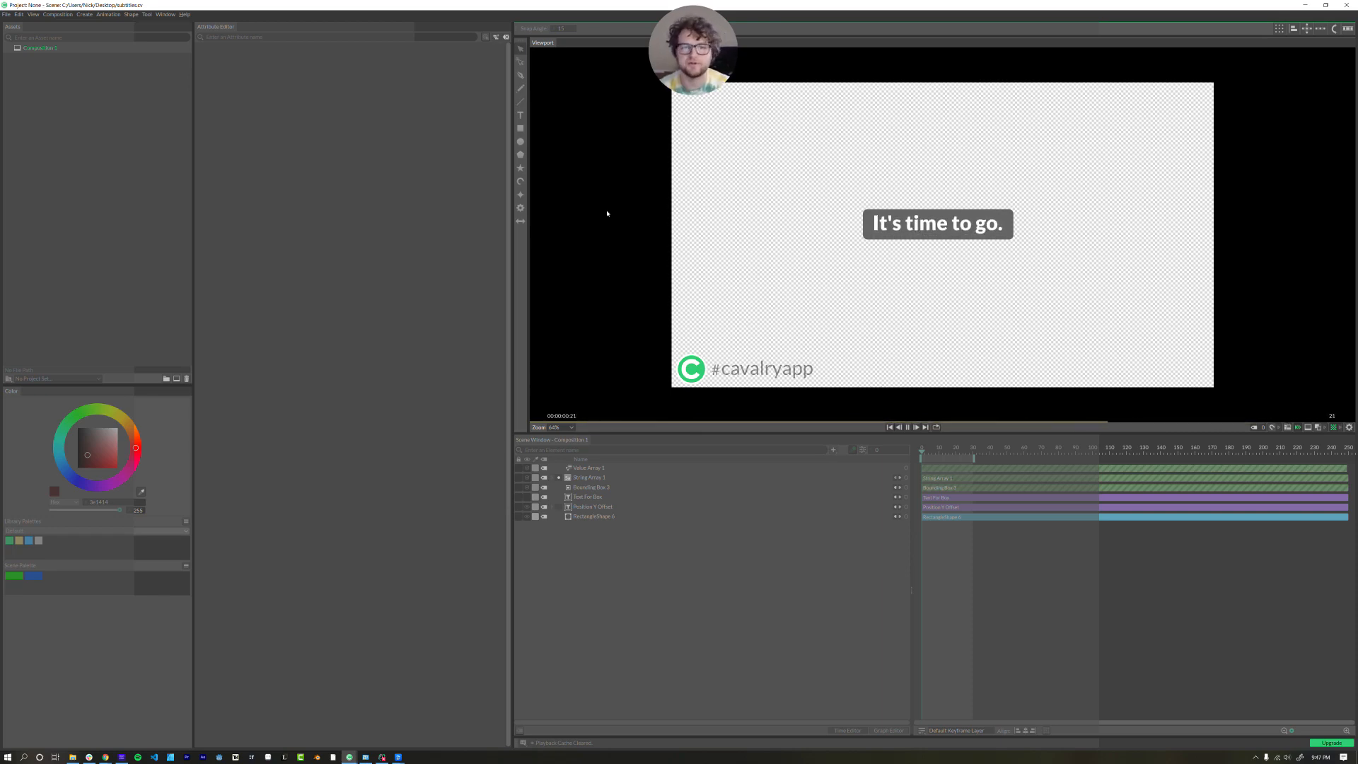
pyautogui.moveTo(815, 213)
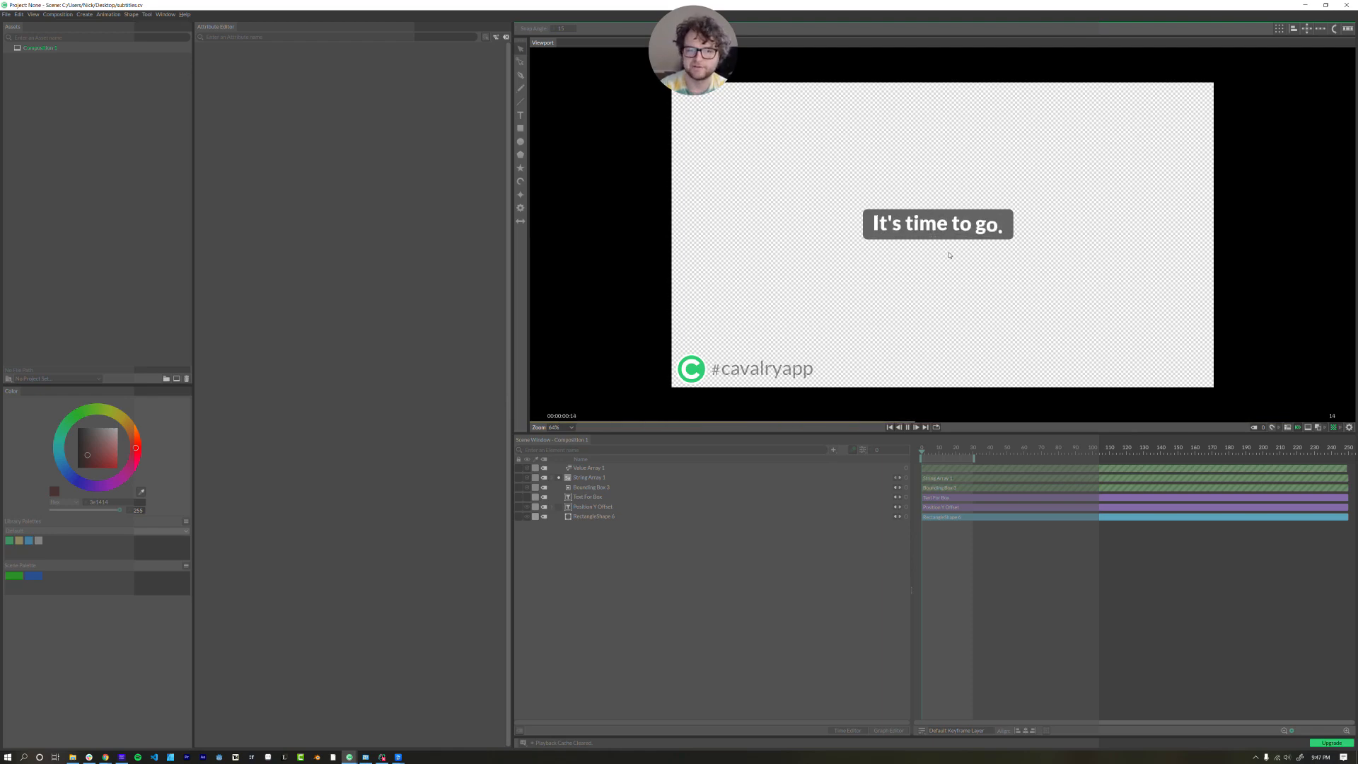
pyautogui.moveTo(973, 457); pyautogui.dragTo(931, 456)
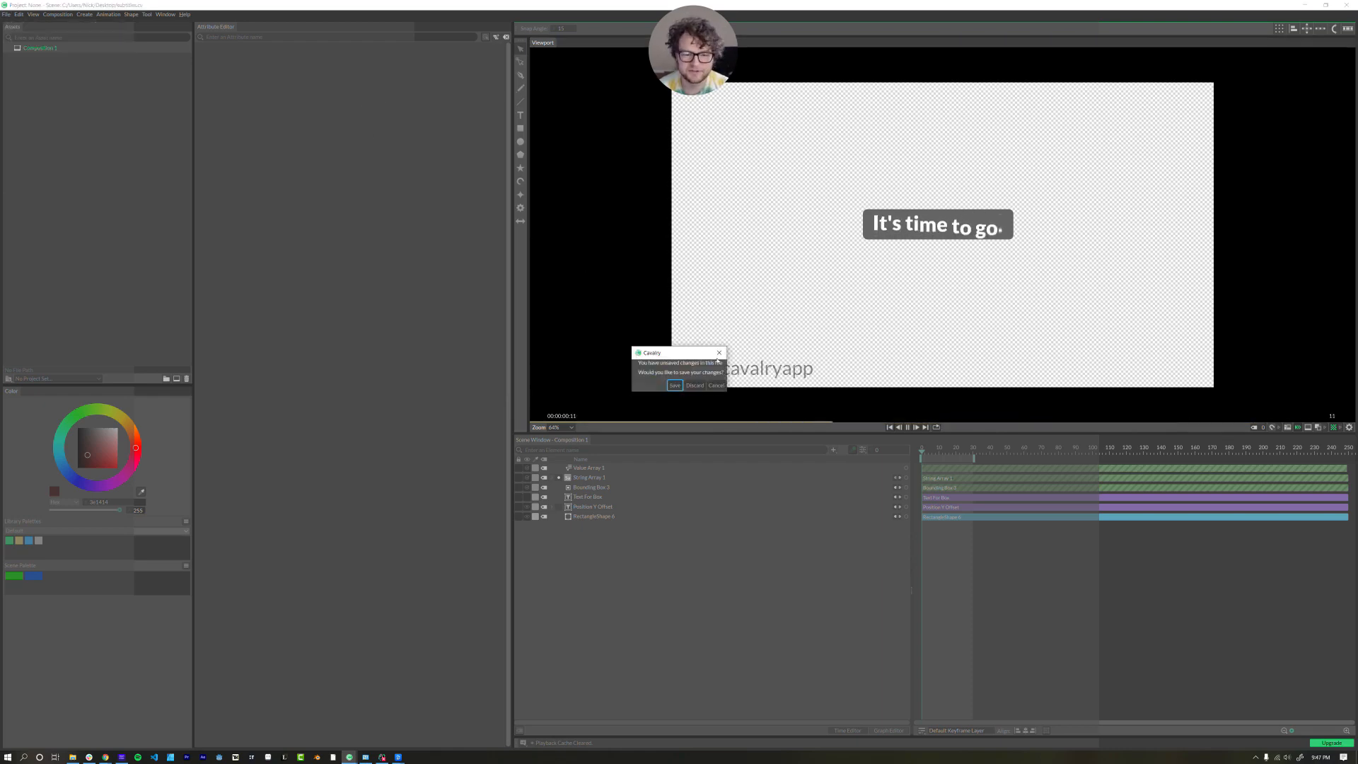
pyautogui.click(695, 385)
pyautogui.write('Hello there')
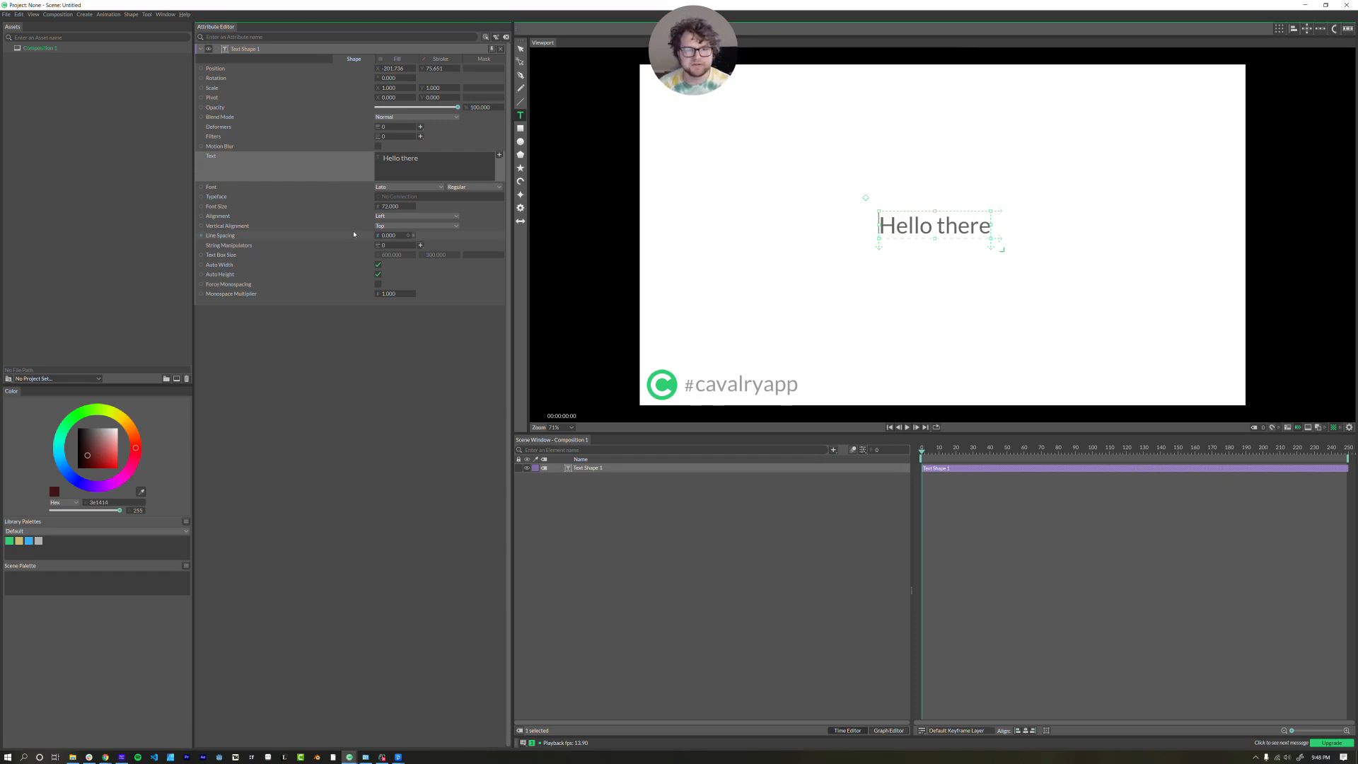
pyautogui.click(587, 481)
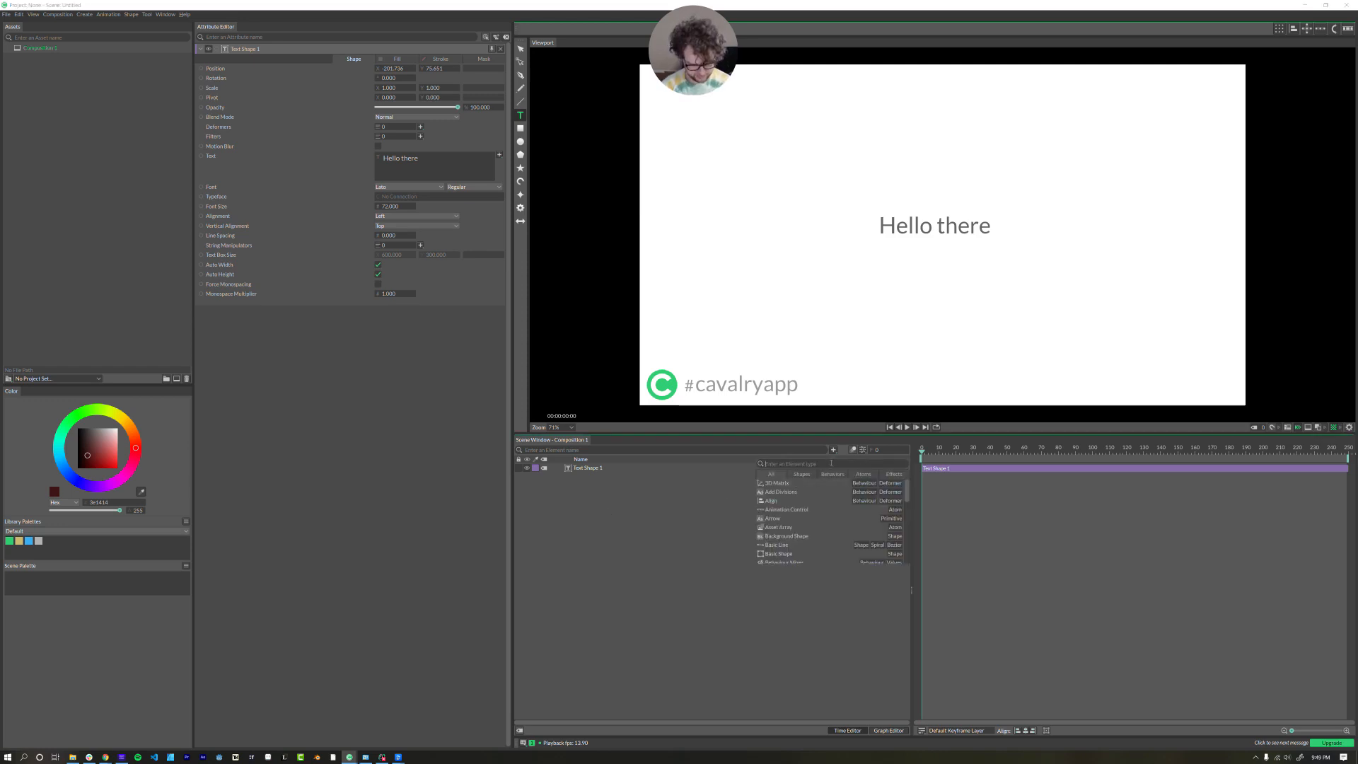
# - Add a String utility whose text is 'I have a bad feeling about this...'
pyautogui.write('string')
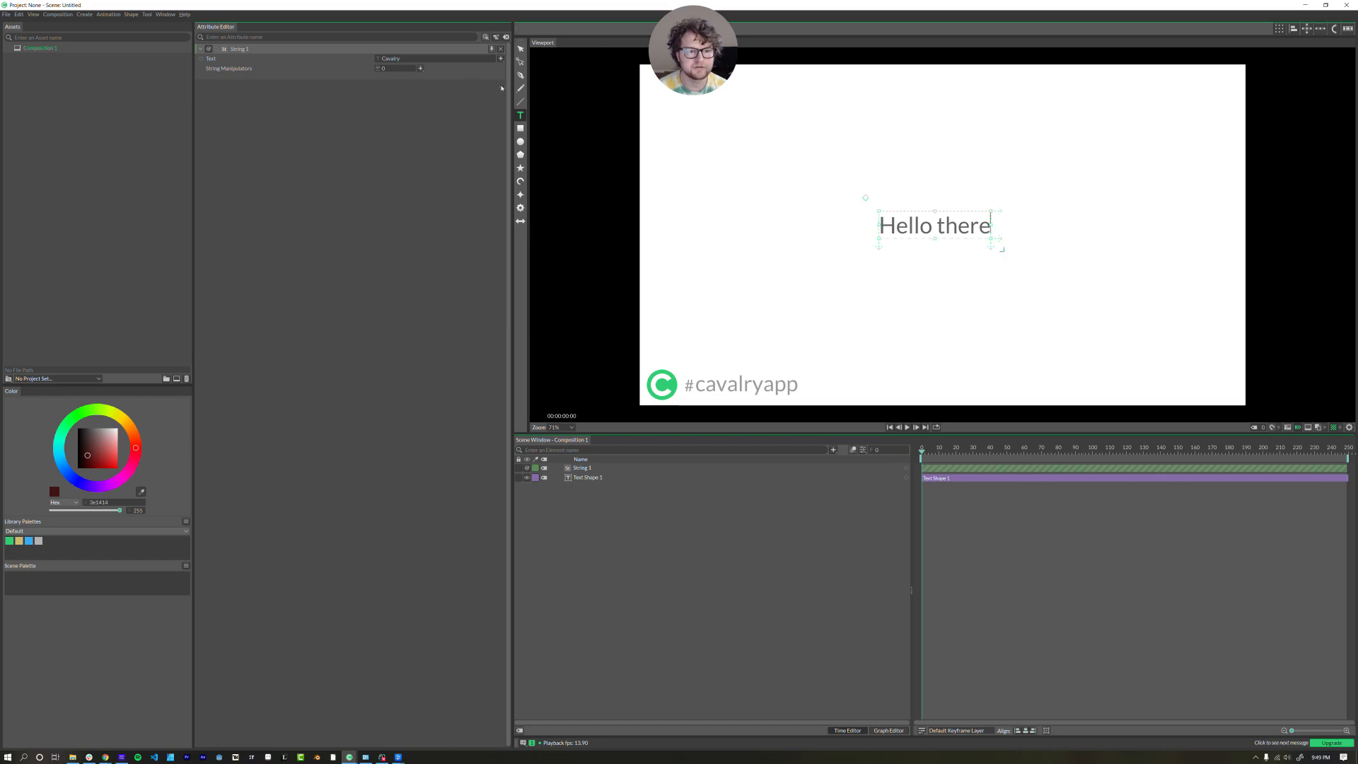
pyautogui.click(588, 477)
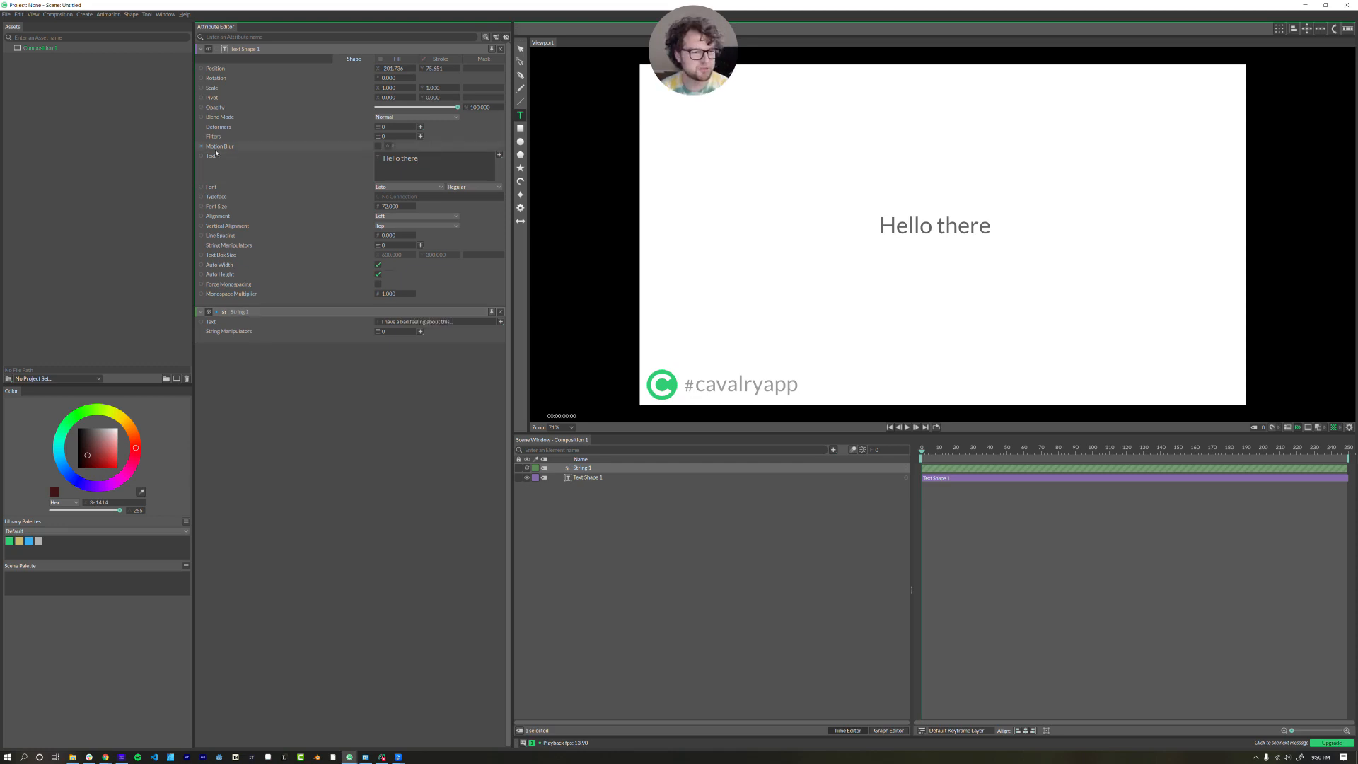
pyautogui.moveTo(214, 153)
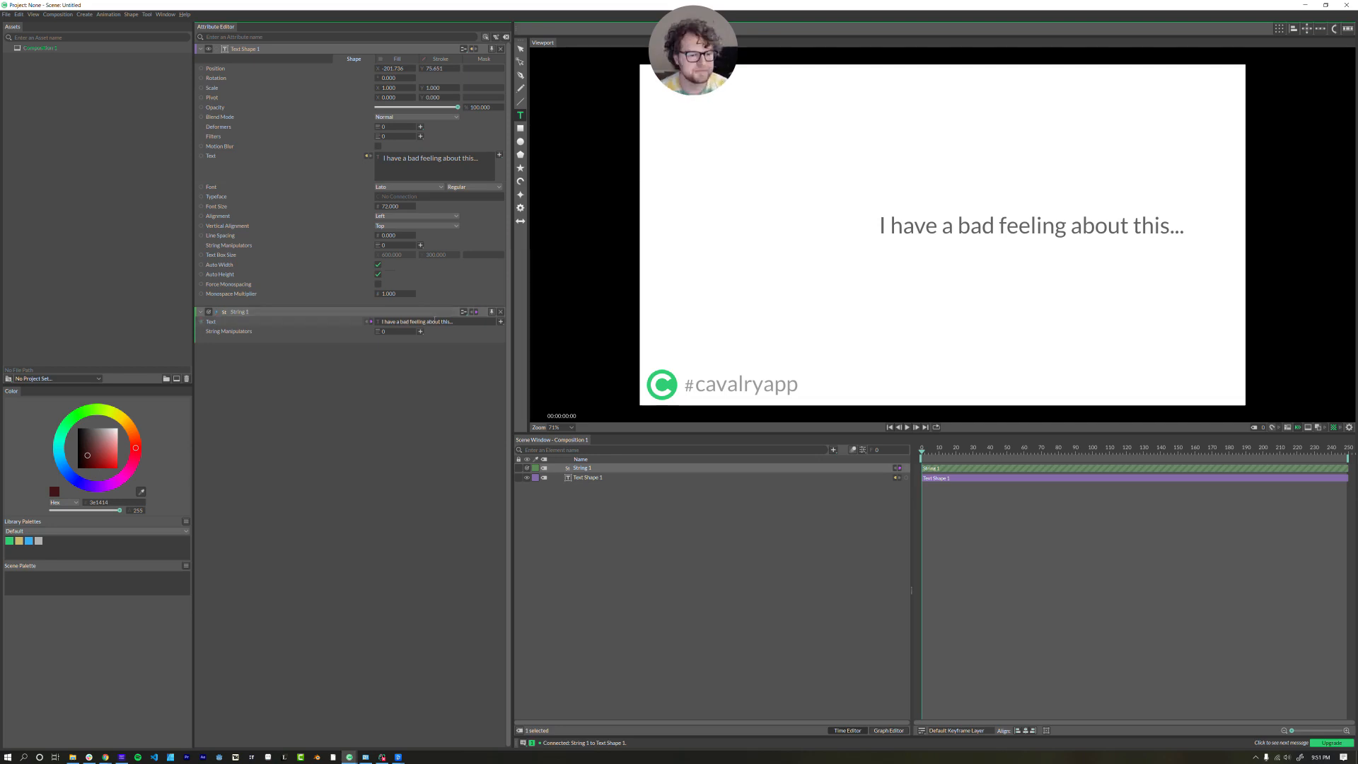
# - Connect String 1's Text output to the Text Shape's Text attribute
pyautogui.click(409, 173)
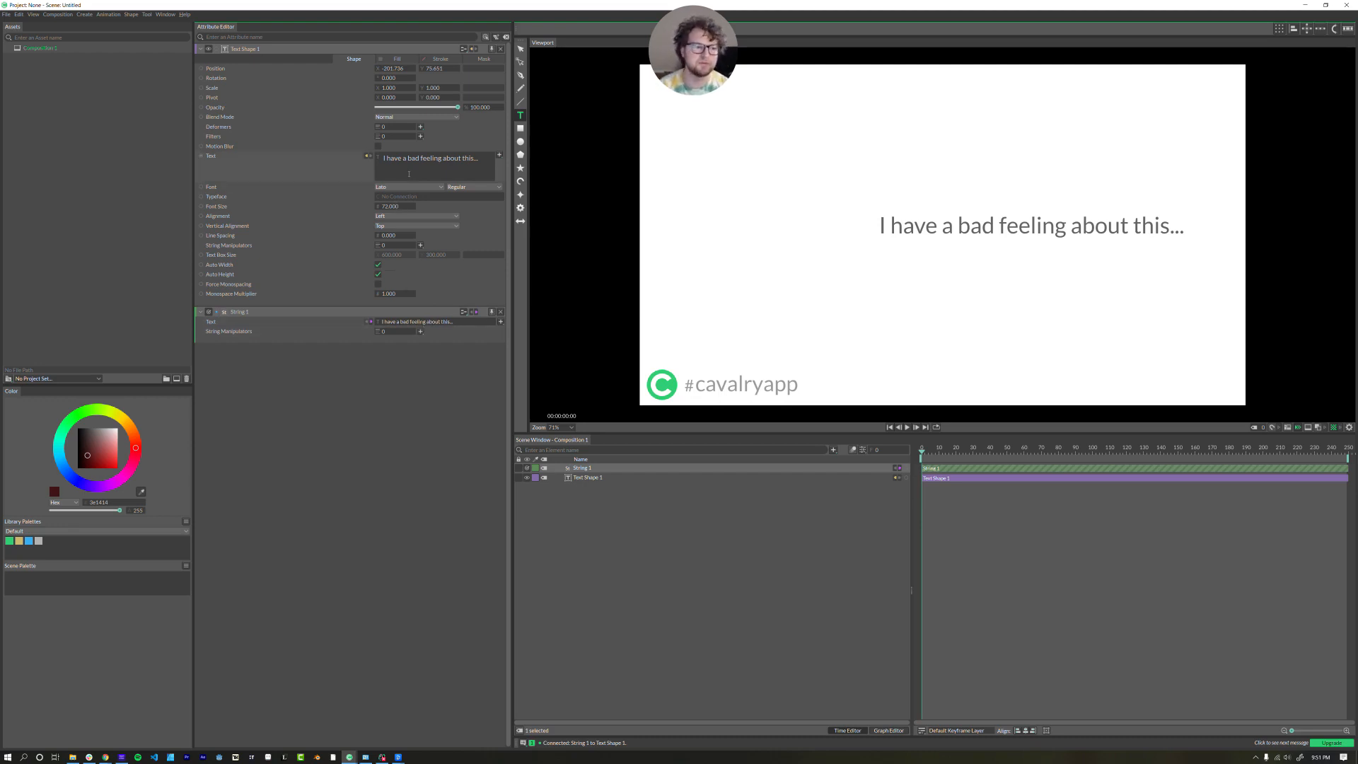
pyautogui.moveTo(521, 128)
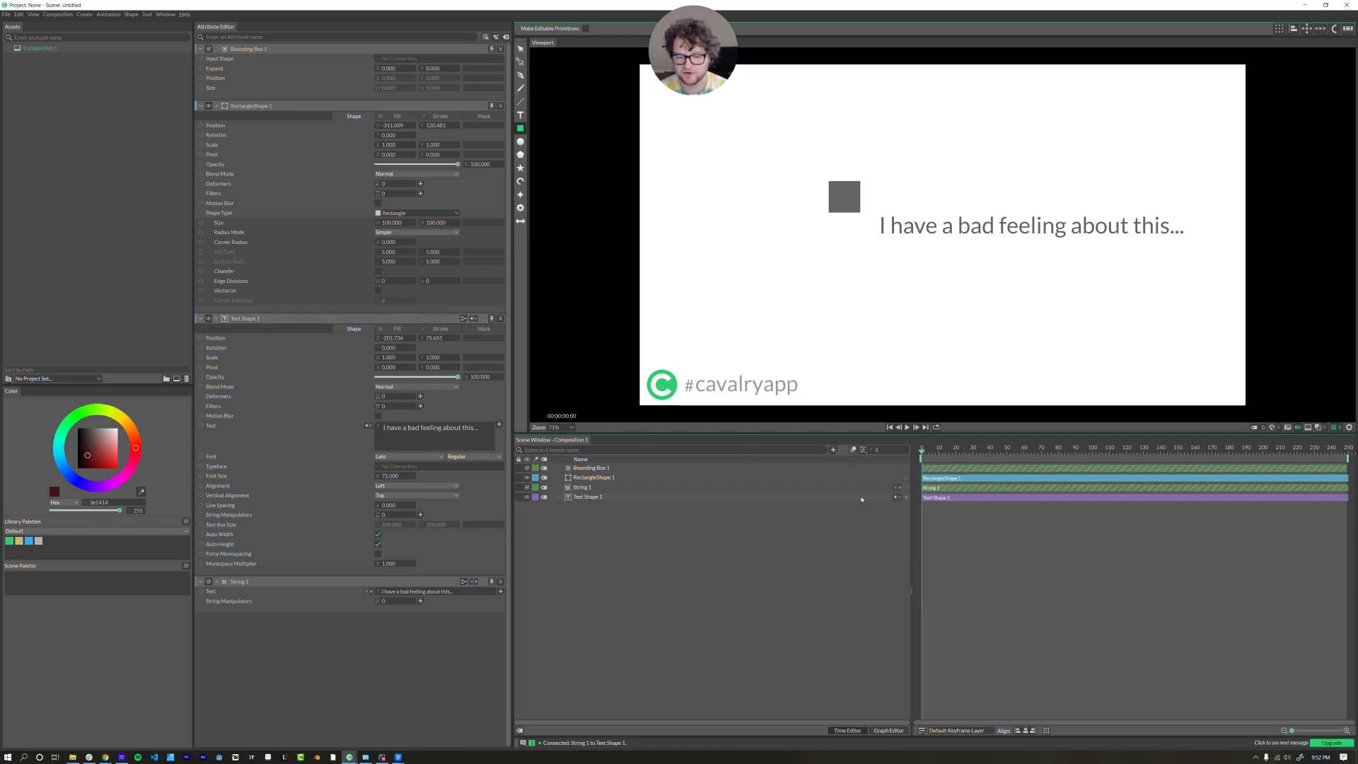
pyautogui.moveTo(719, 505)
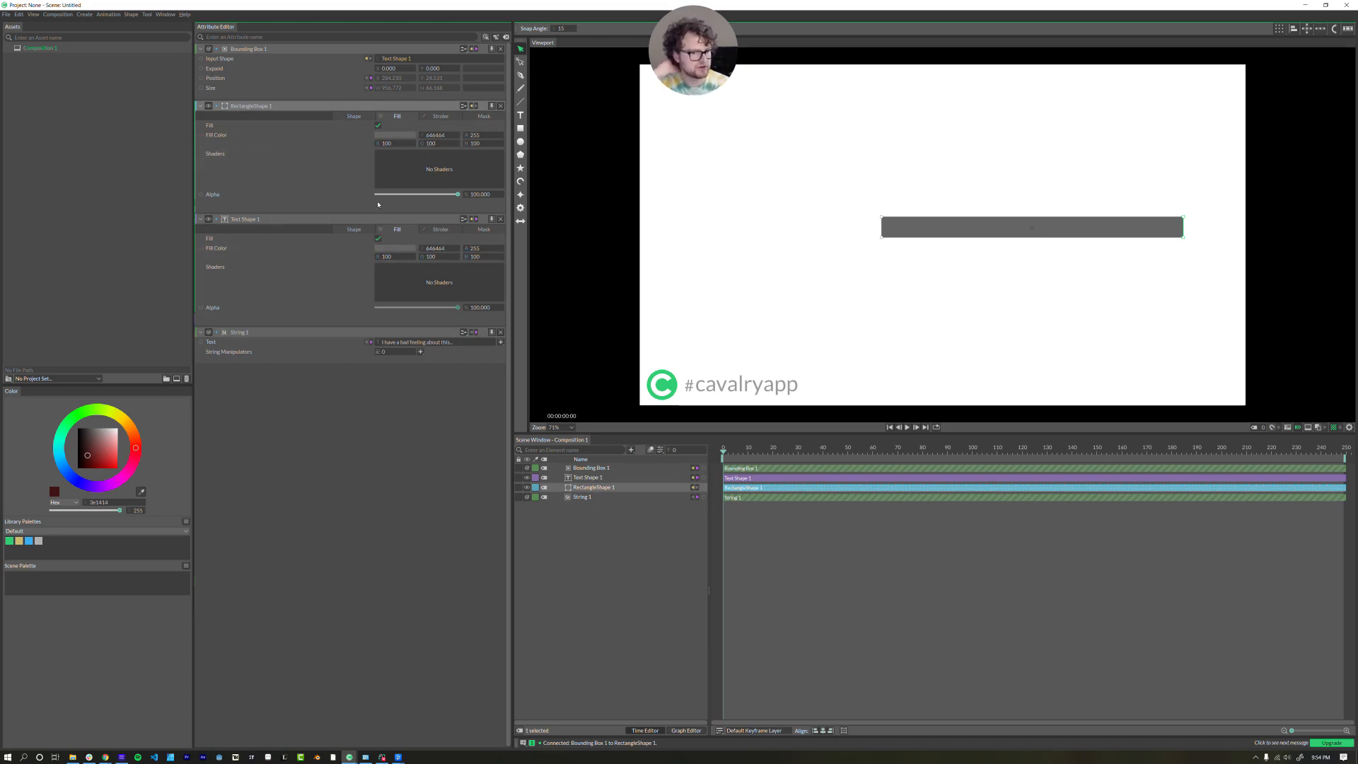
# - Make the caption bar's fill blue and give the caption a heavier font weight
pyautogui.click(397, 135)
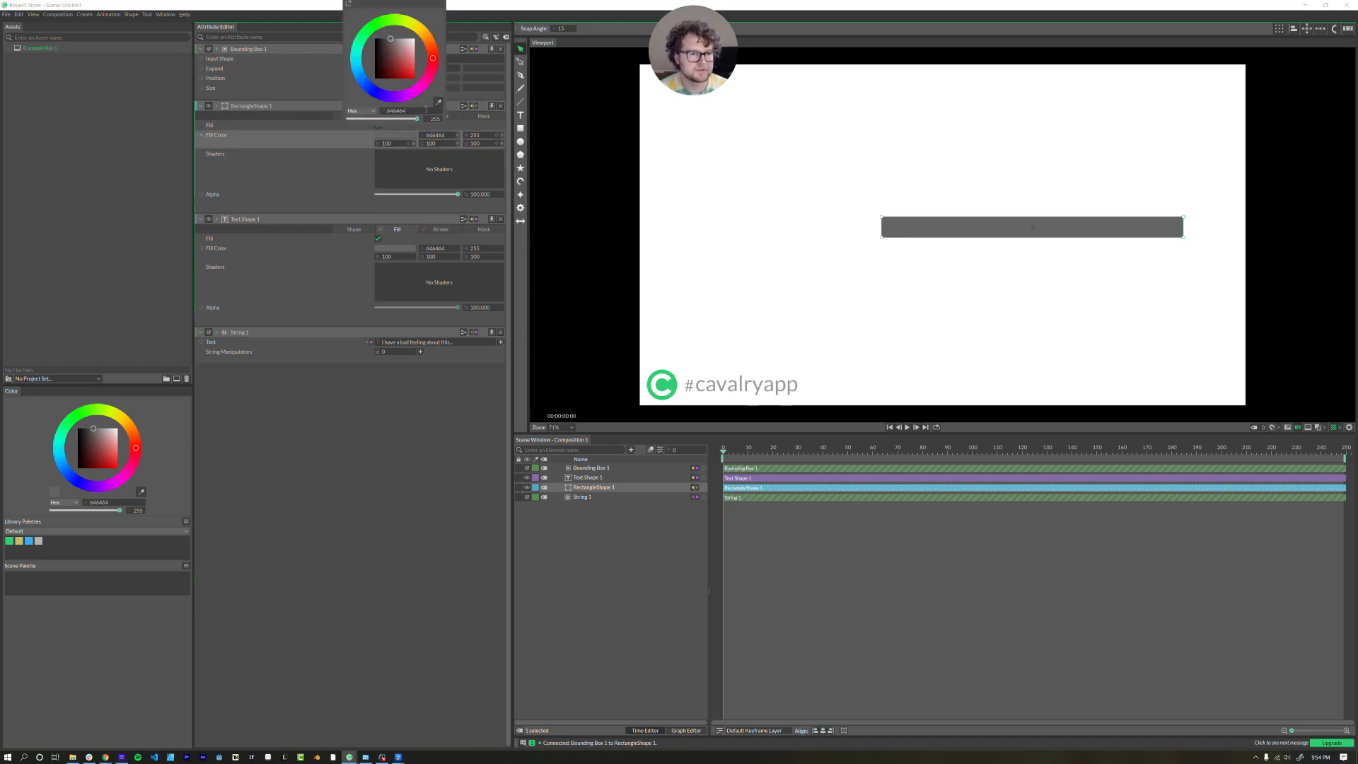
pyautogui.click(363, 78)
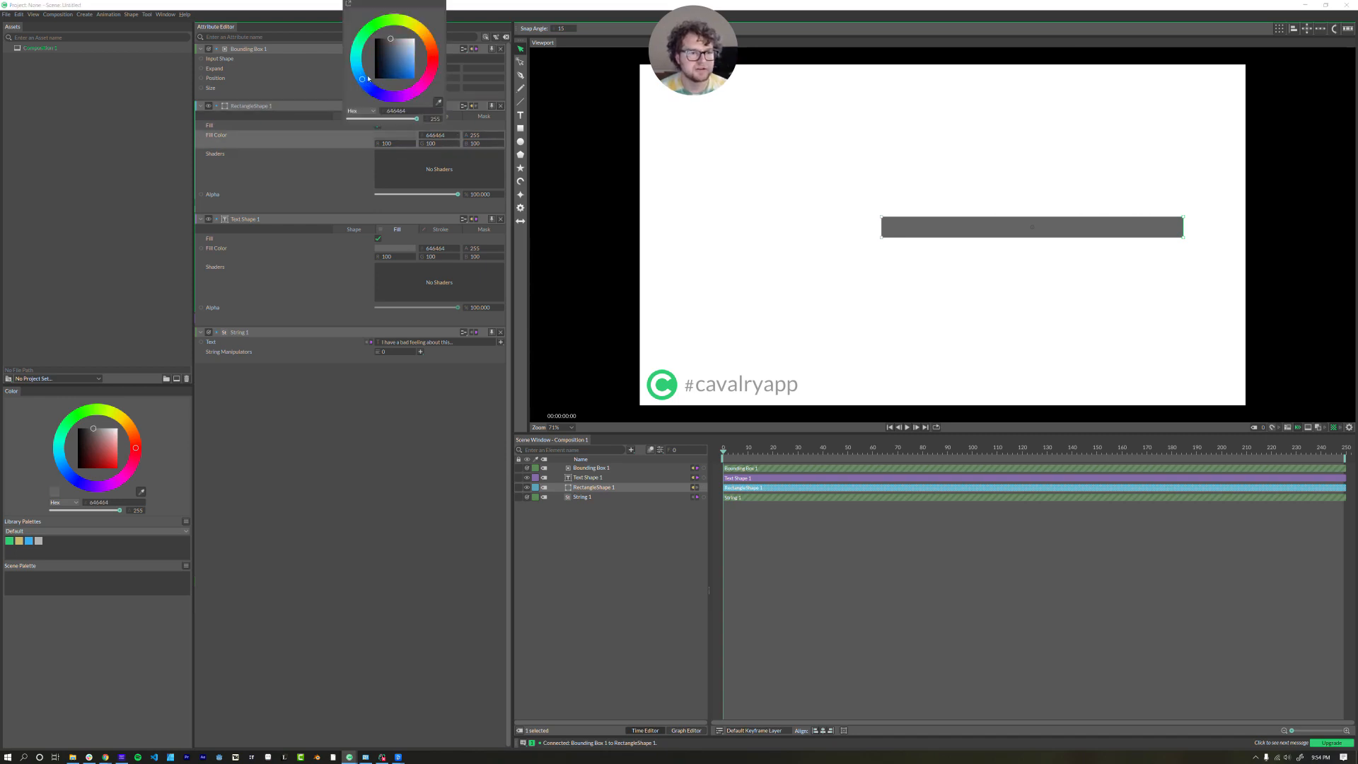
pyautogui.click(406, 78)
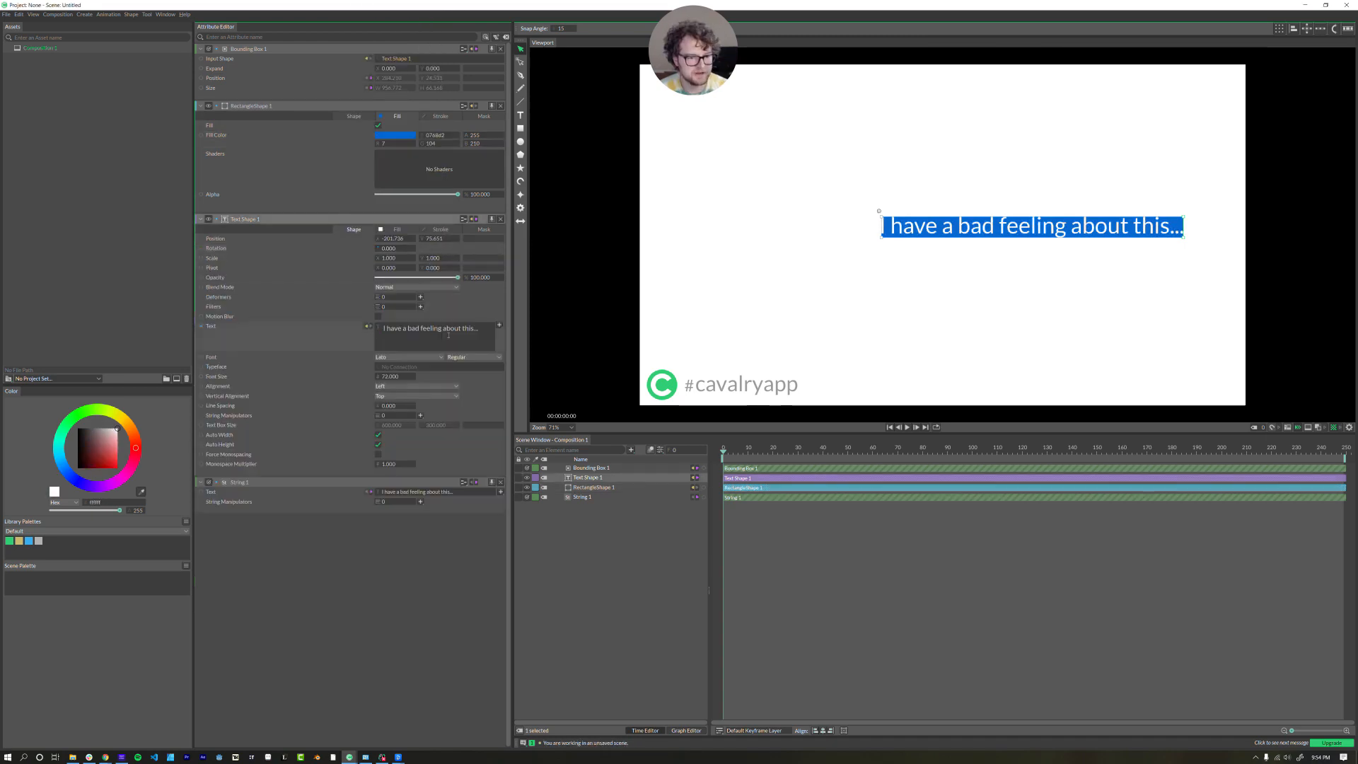
pyautogui.click(455, 357)
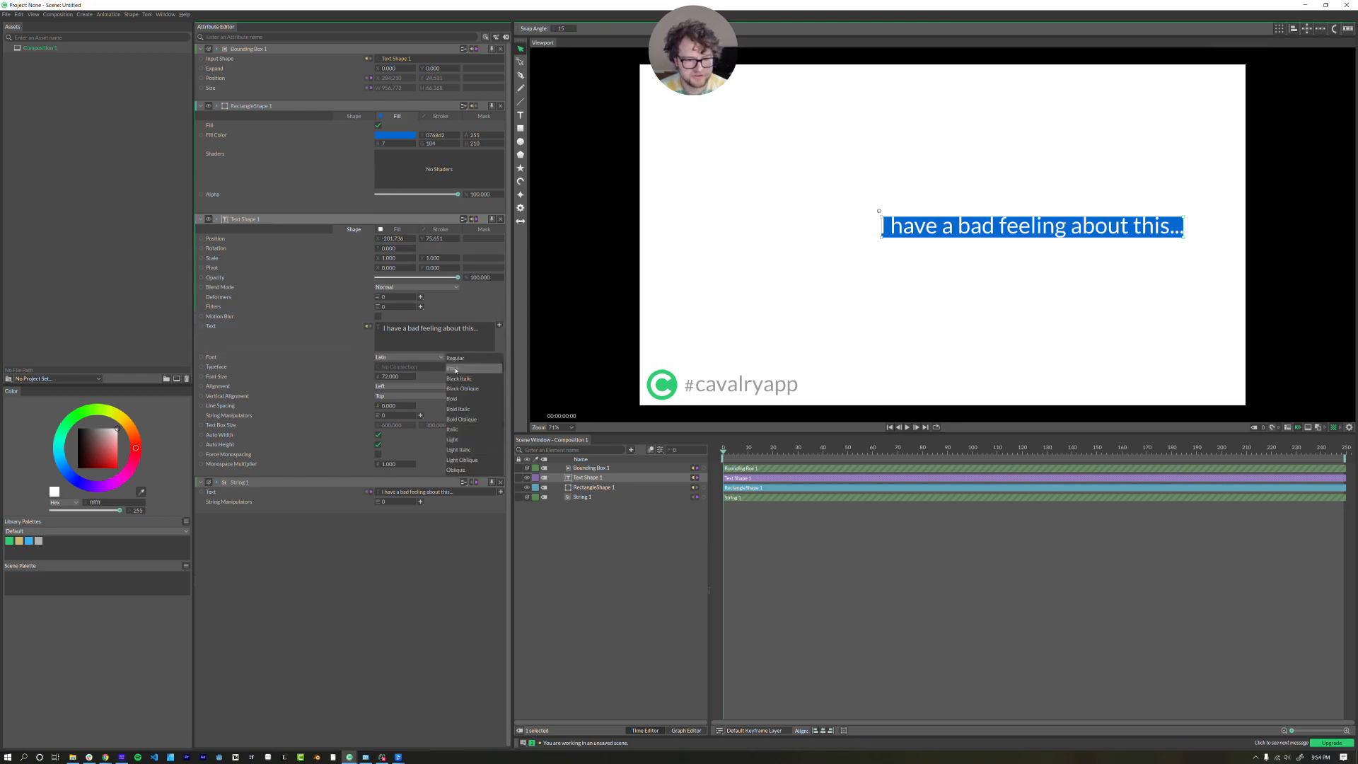
pyautogui.click(459, 378)
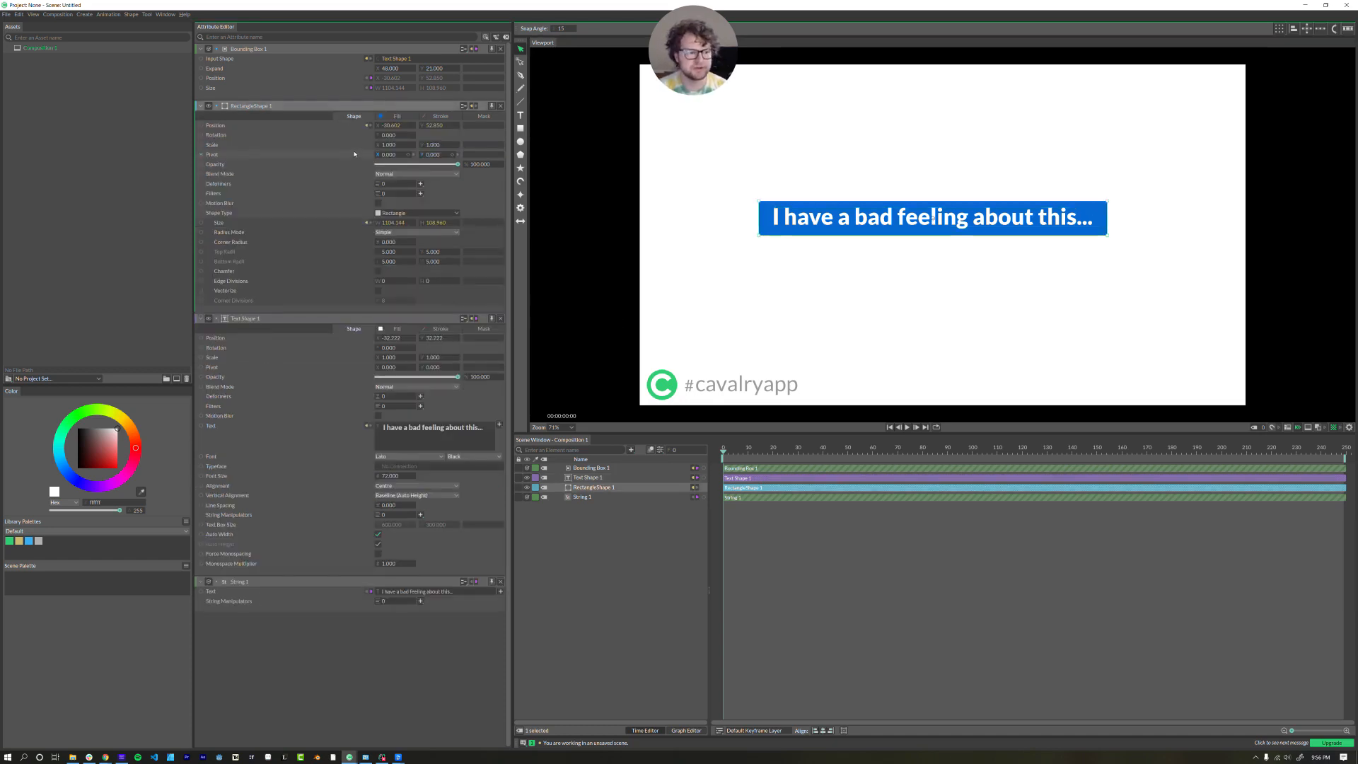
pyautogui.moveTo(220, 203)
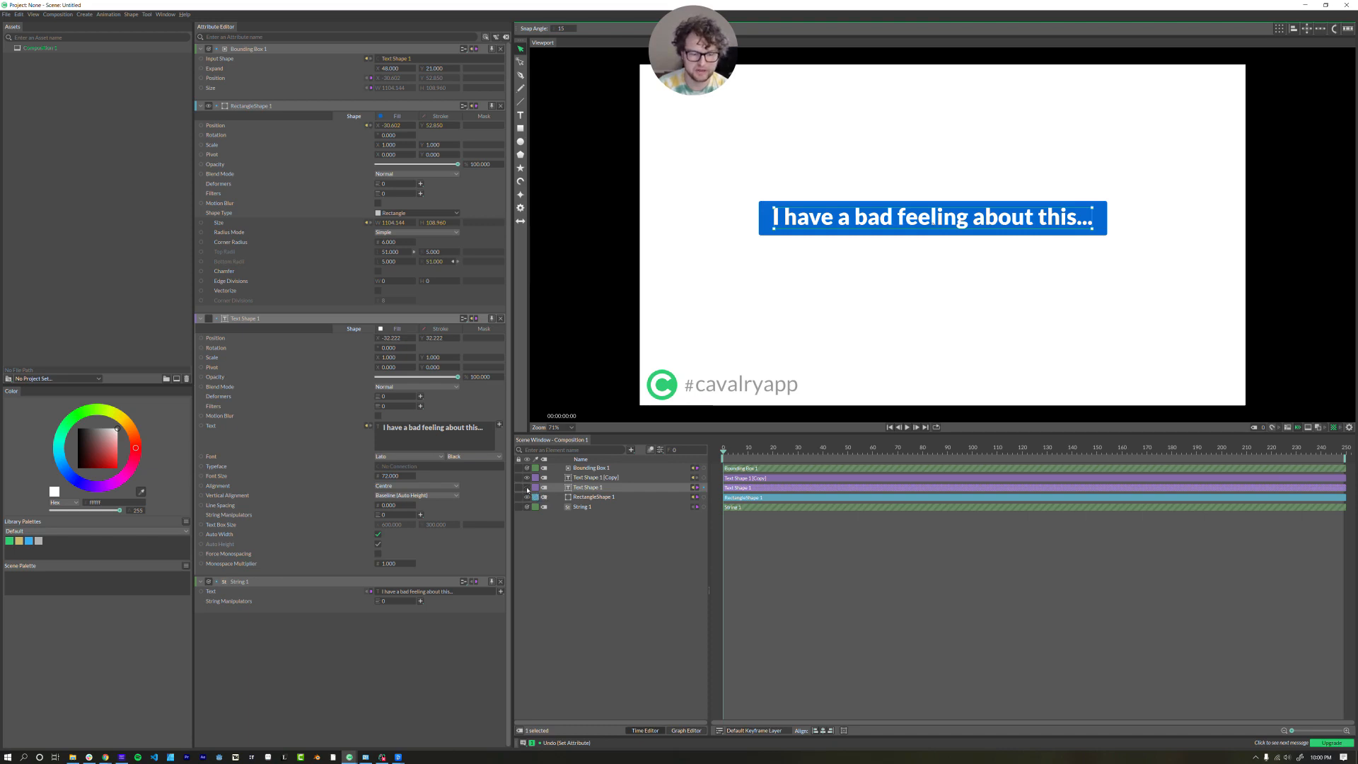
# - Rename the duplicated text layer to 'Animate Text'
pyautogui.rightClick(585, 478)
pyautogui.write('Animate Text')
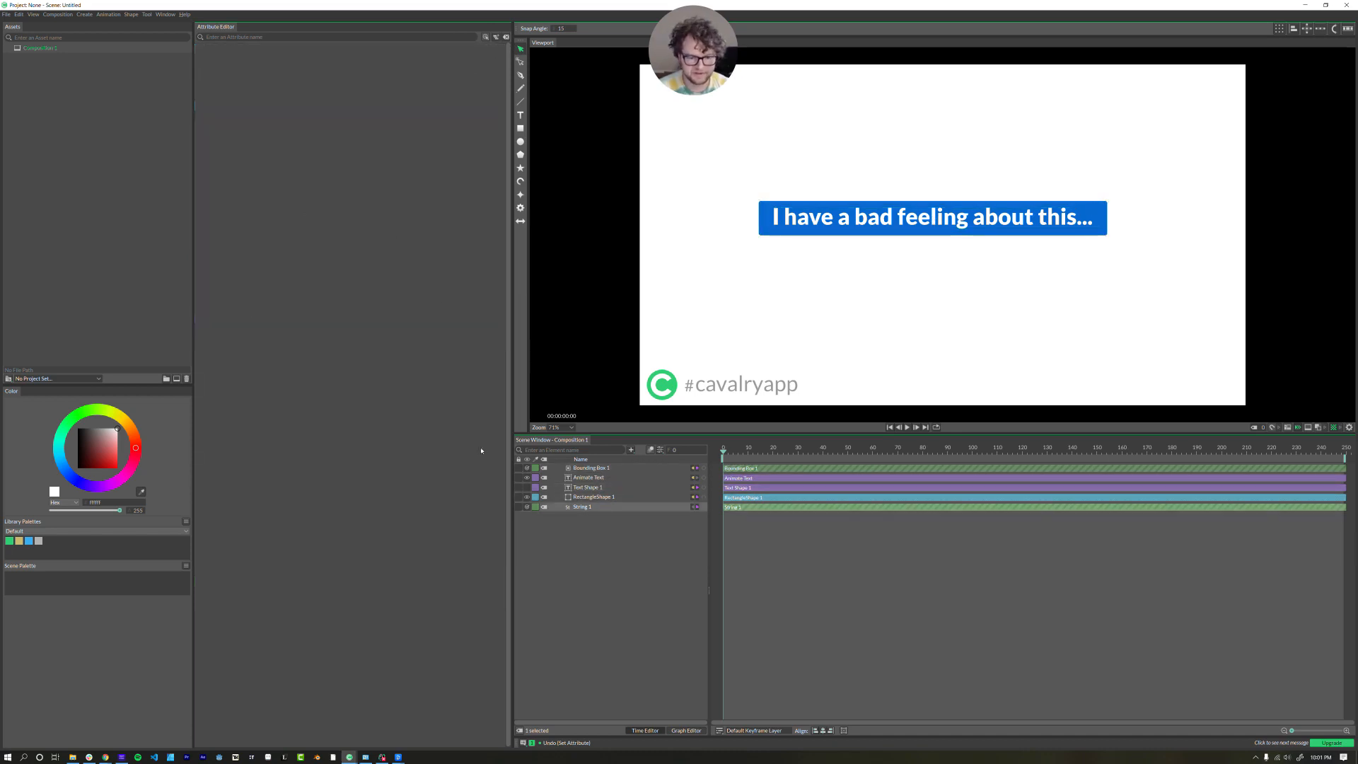
pyautogui.click(588, 478)
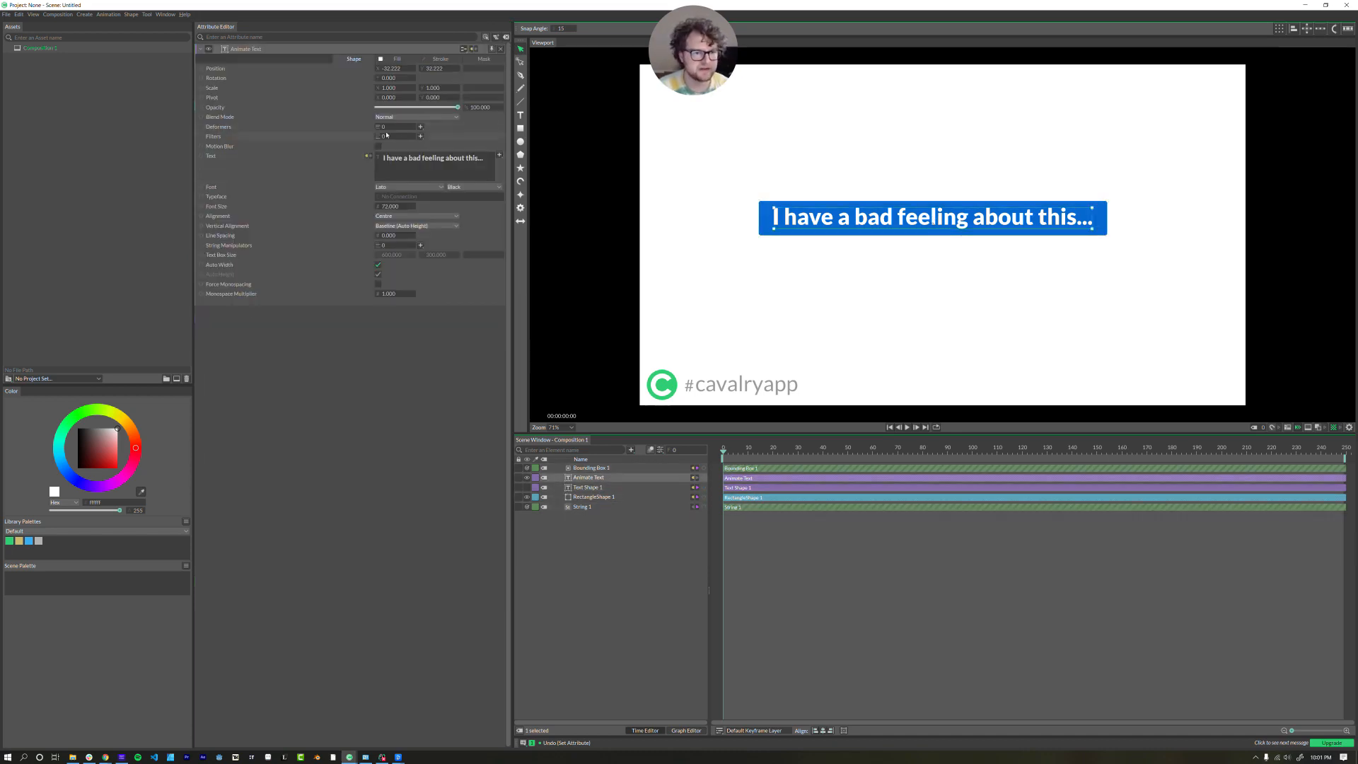
# - Attach a Sub-Mesh deformer to the Animate Text layer
pyautogui.click(421, 127)
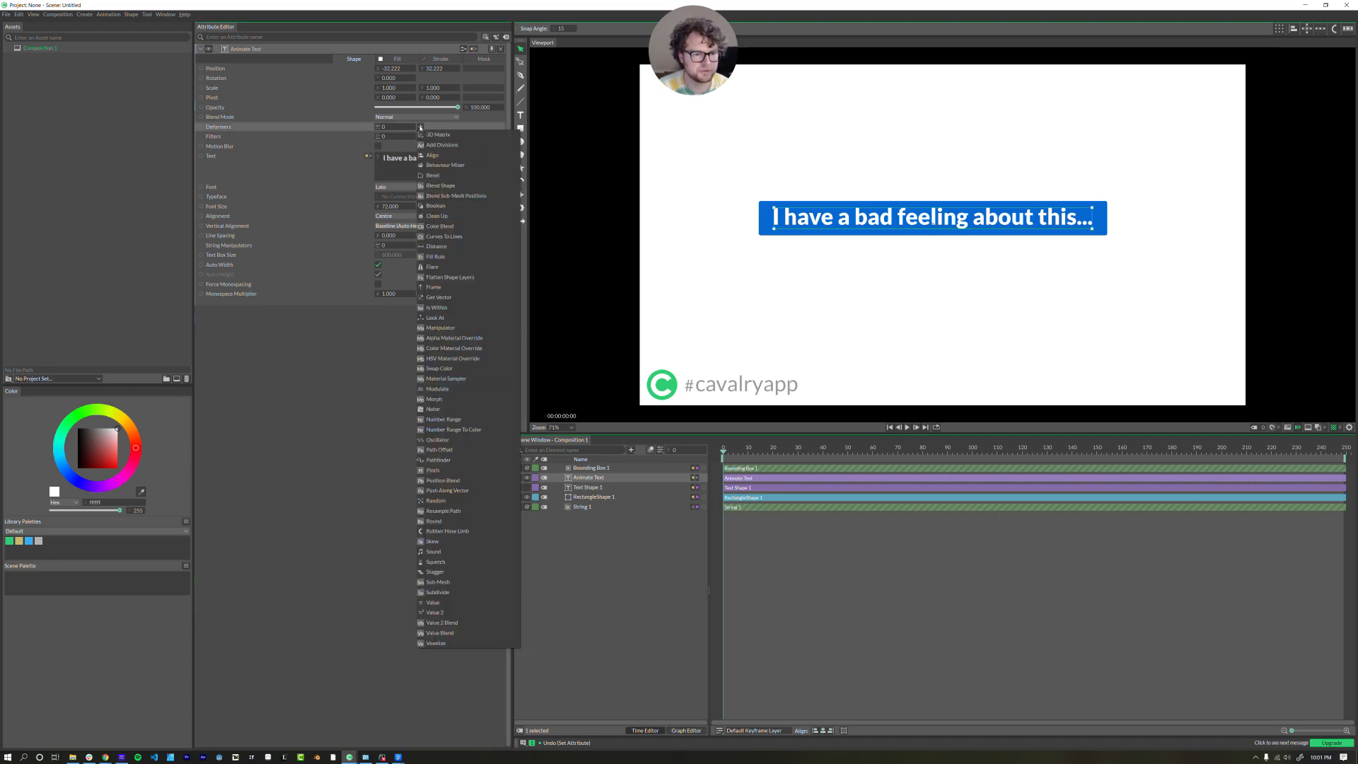
pyautogui.moveTo(443, 420)
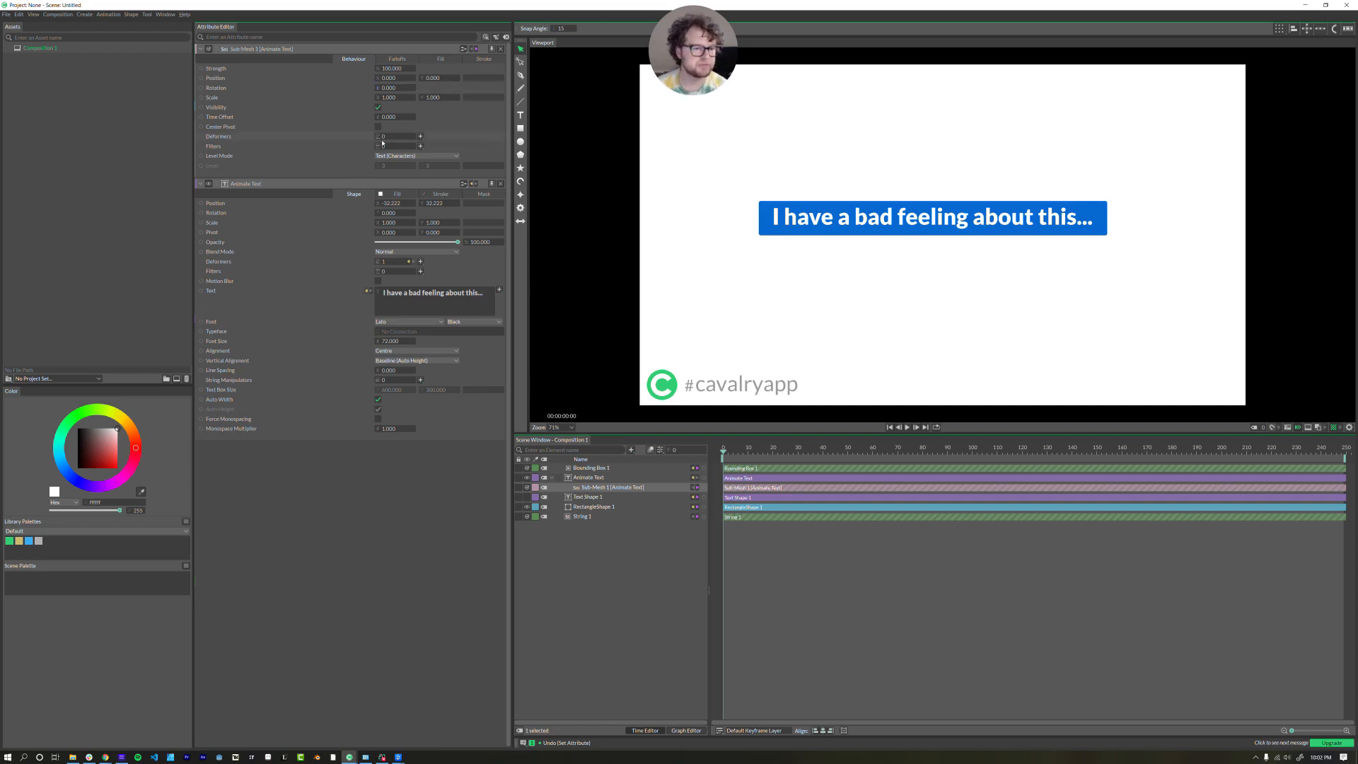
pyautogui.click(416, 155)
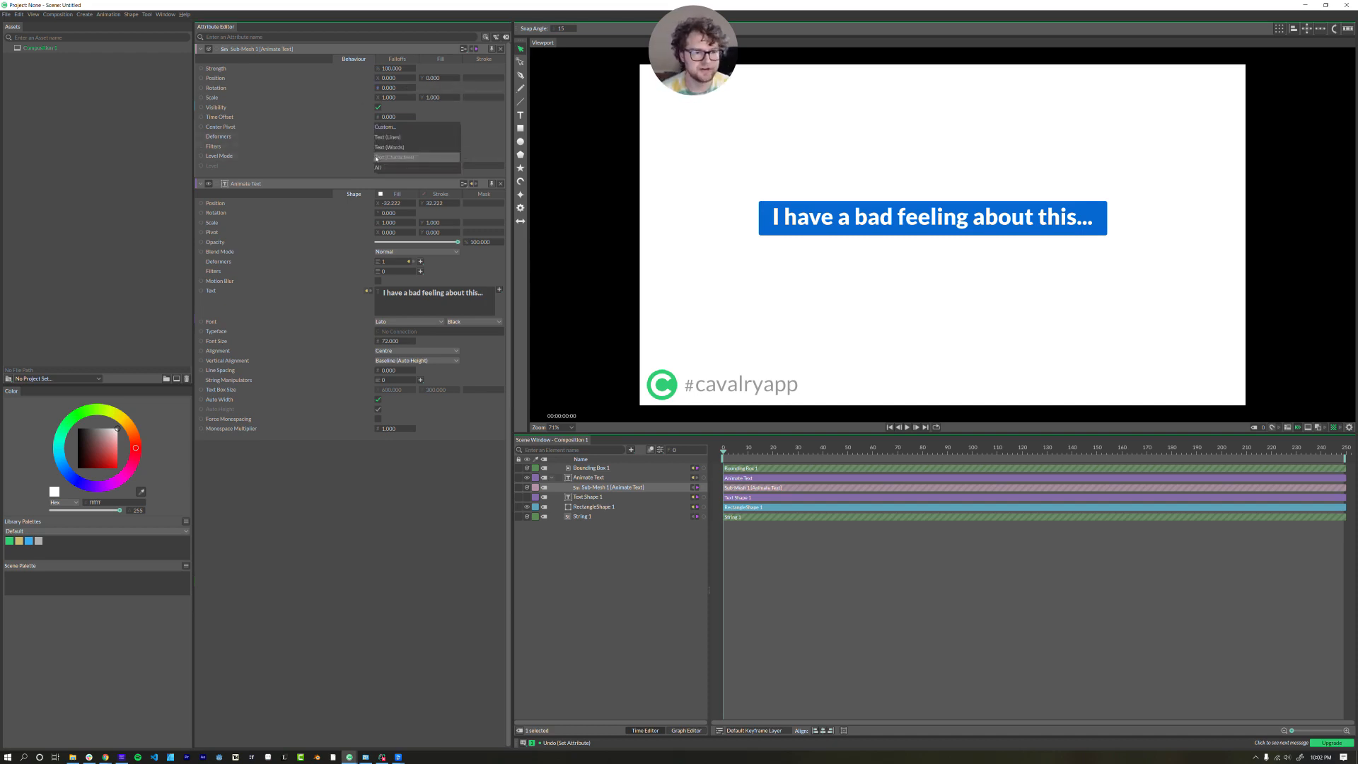
pyautogui.moveTo(395, 157)
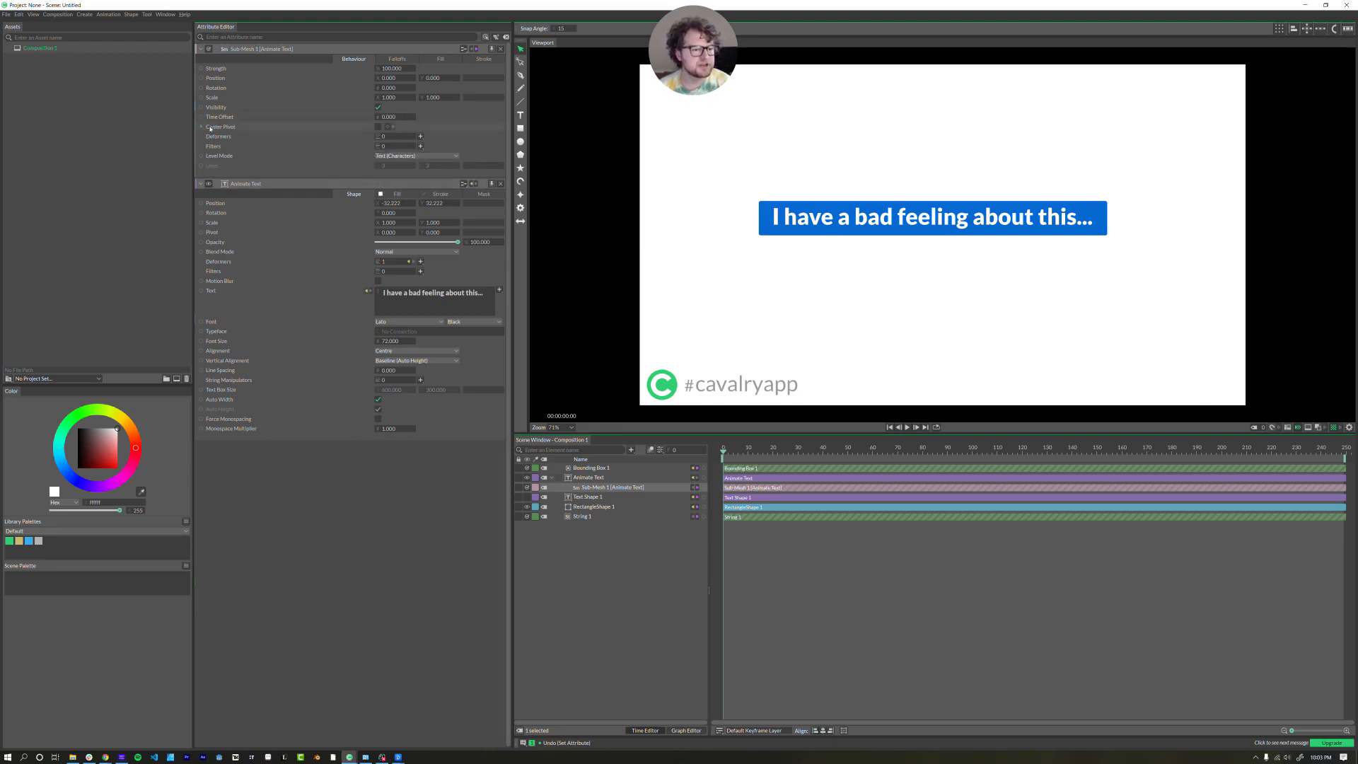
pyautogui.moveTo(209, 130)
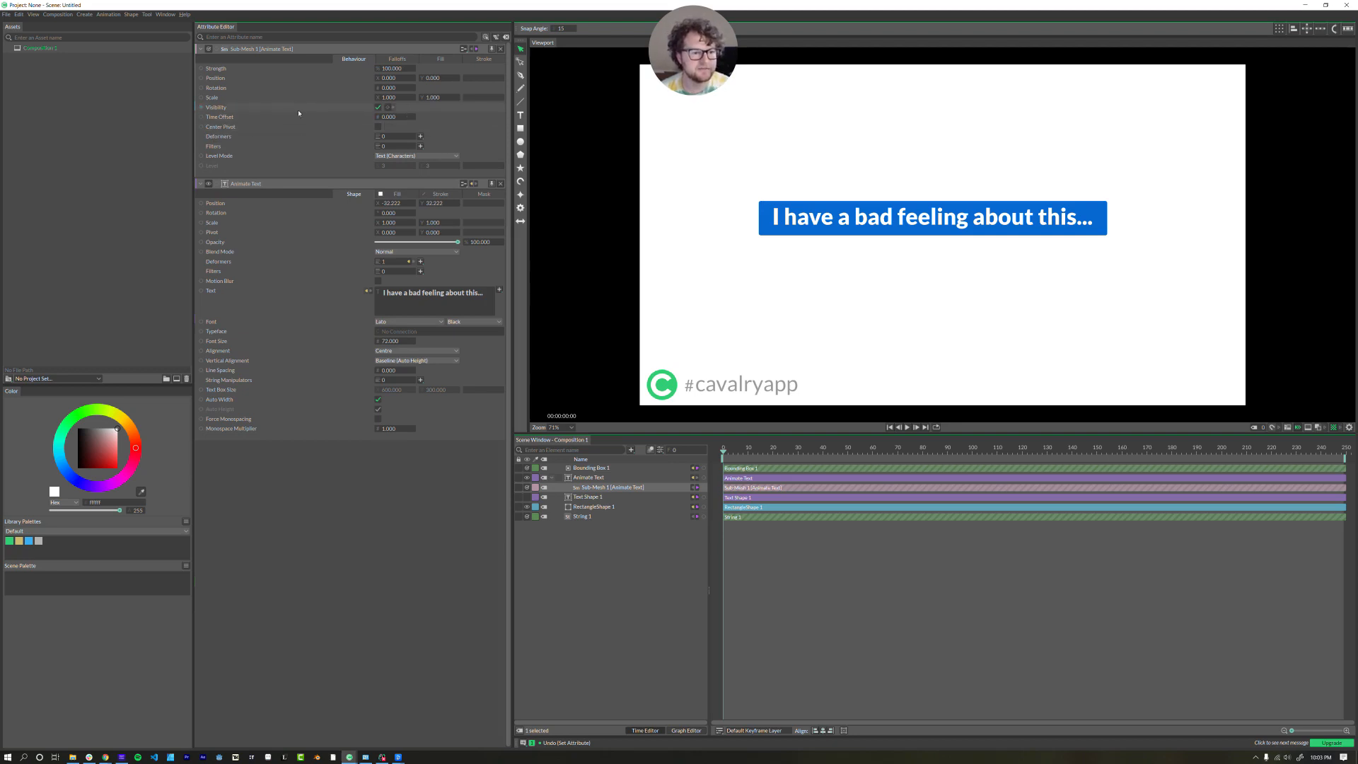
# - Keyframe Sub-Mesh Position Y at 103 so the caption drops into the box
pyautogui.rightClick(251, 117)
pyautogui.write('100.000')
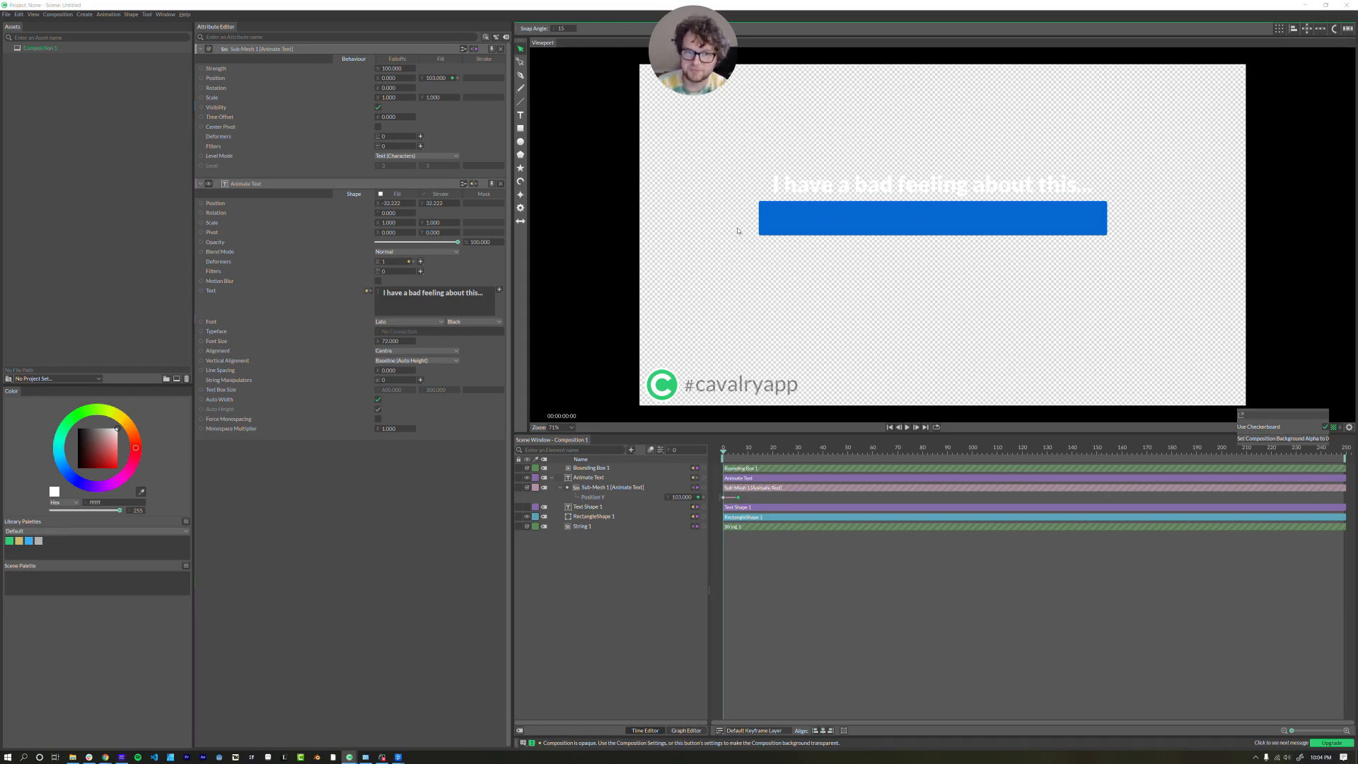
pyautogui.moveTo(755, 215)
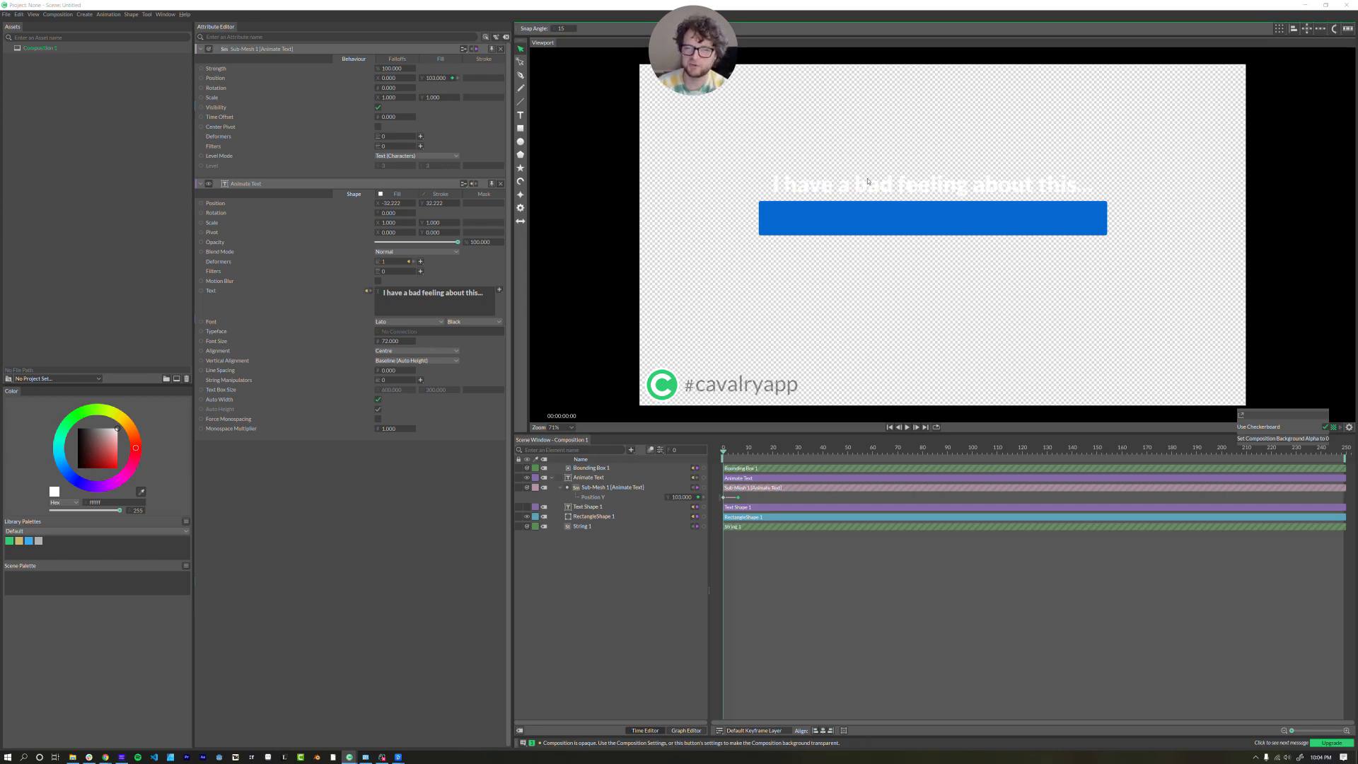
pyautogui.moveTo(665, 273)
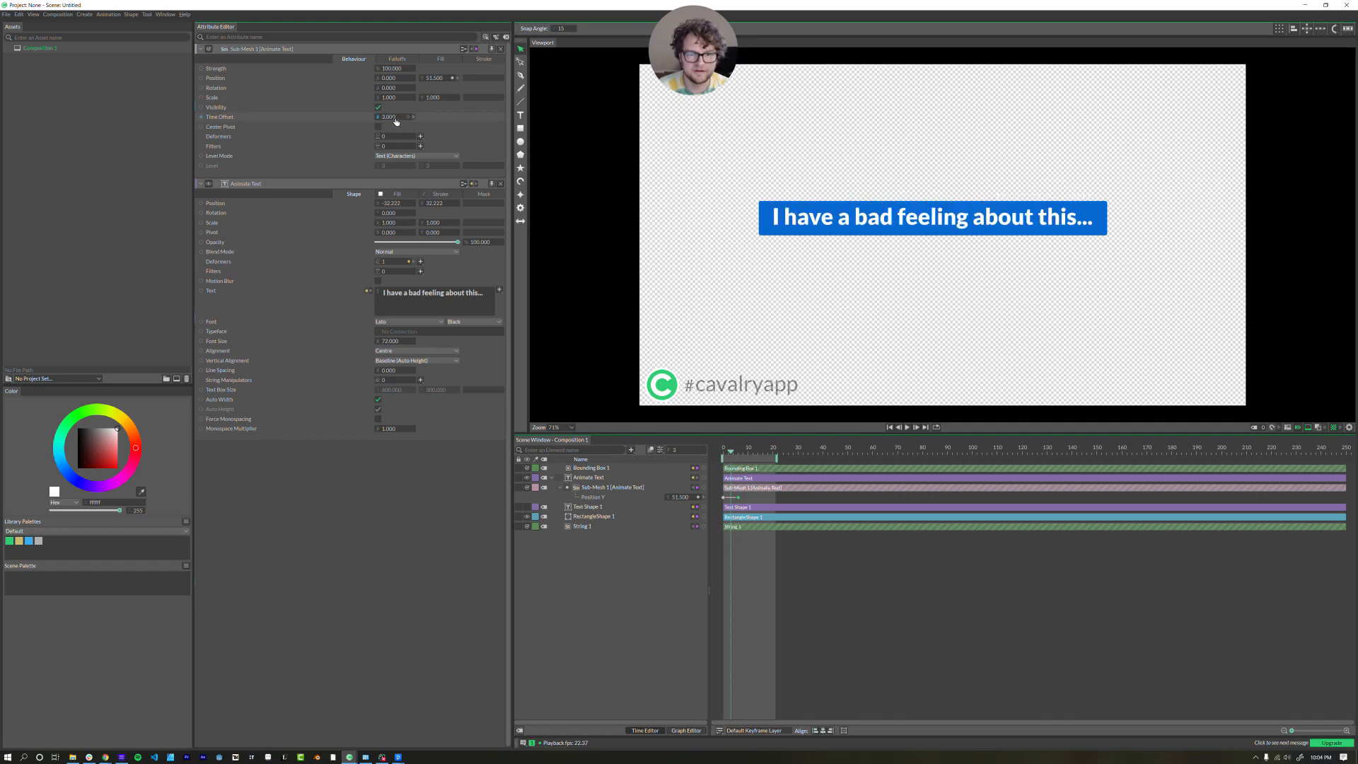
# - Drive the Sub-Mesh Time Offset with a Stagger ranging 0–24, offset -24
pyautogui.click(387, 117)
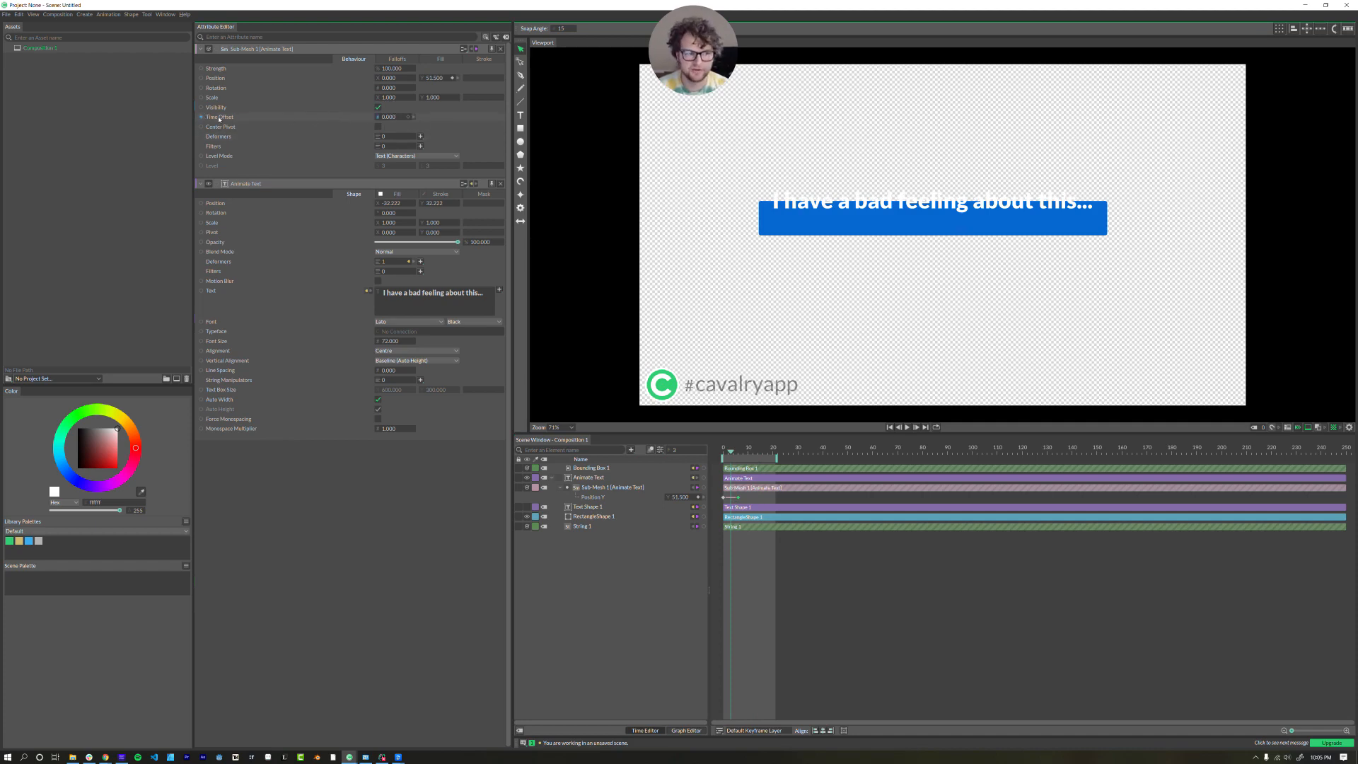
pyautogui.rightClick(221, 117)
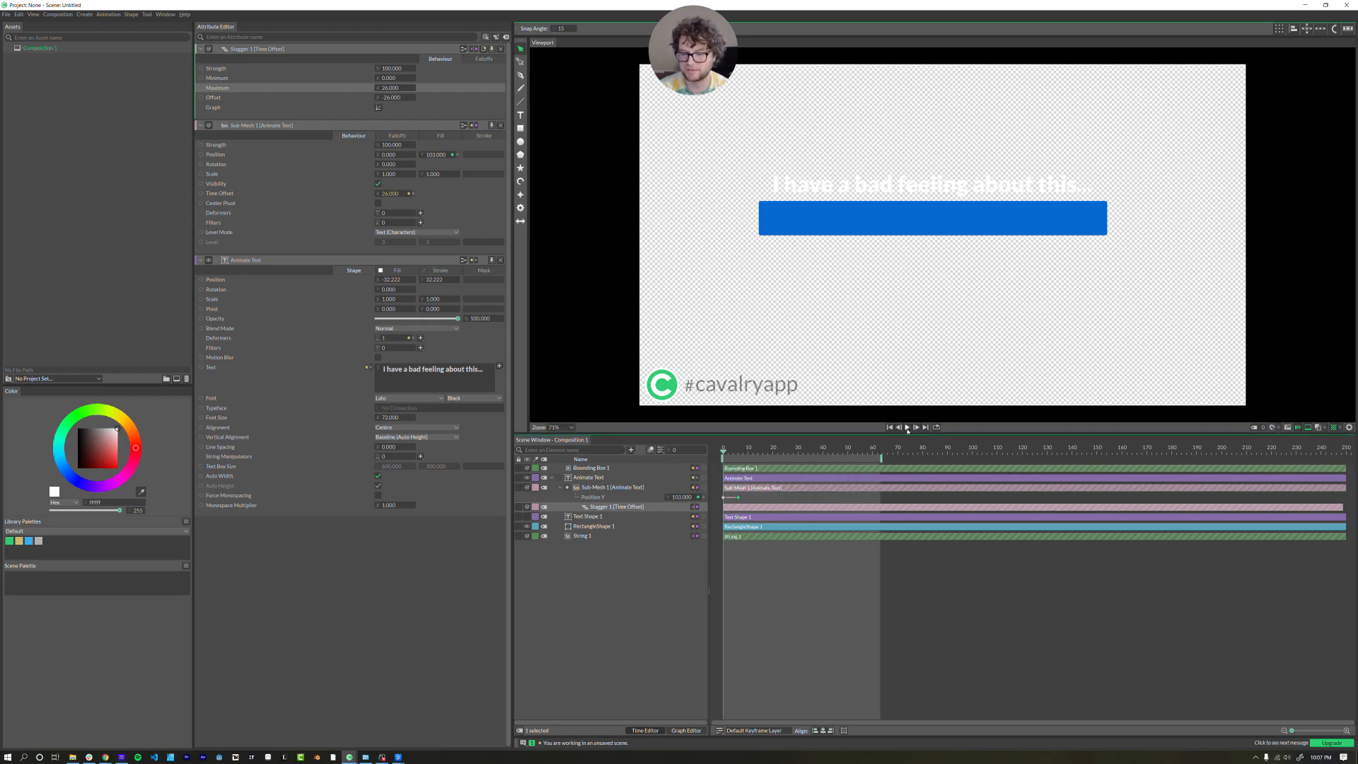
# - Play back the staggered caption drop-in from the start
pyautogui.click(907, 425)
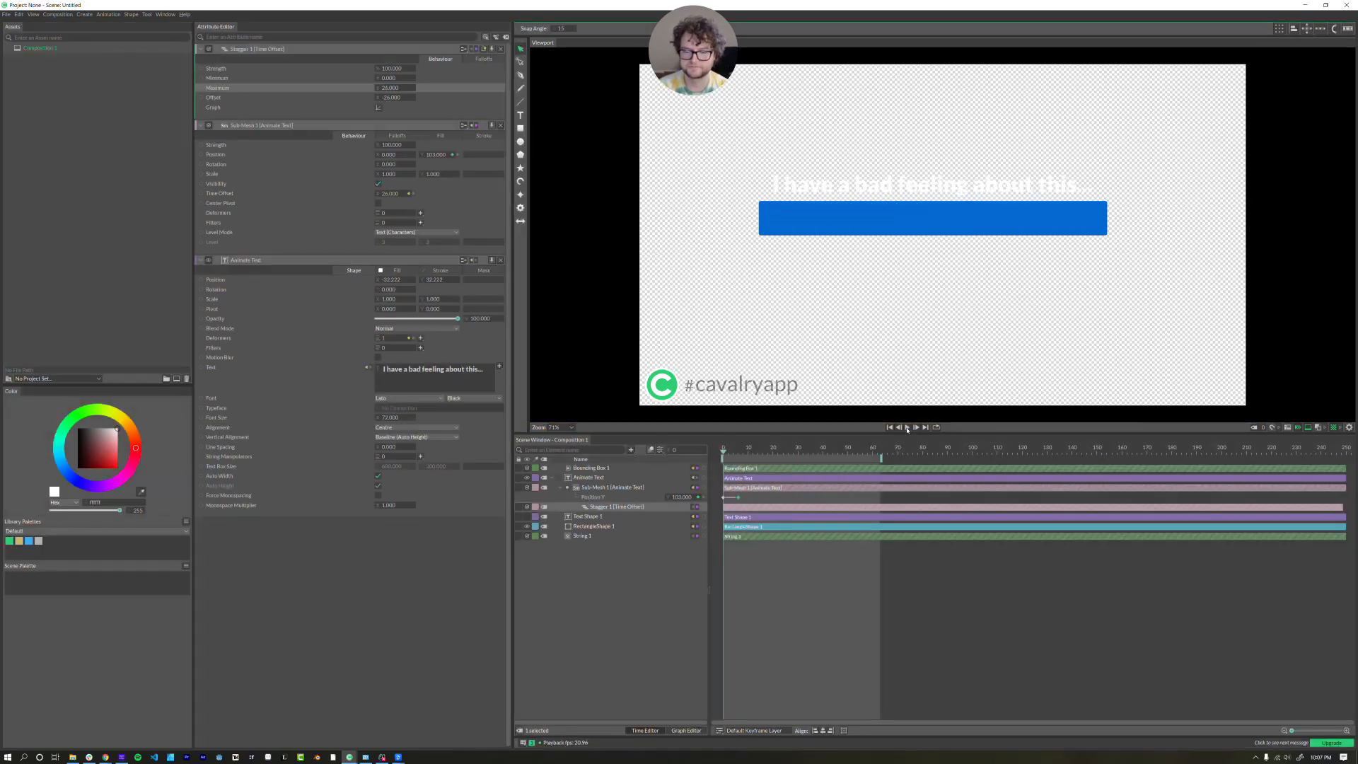
pyautogui.moveTo(781, 446)
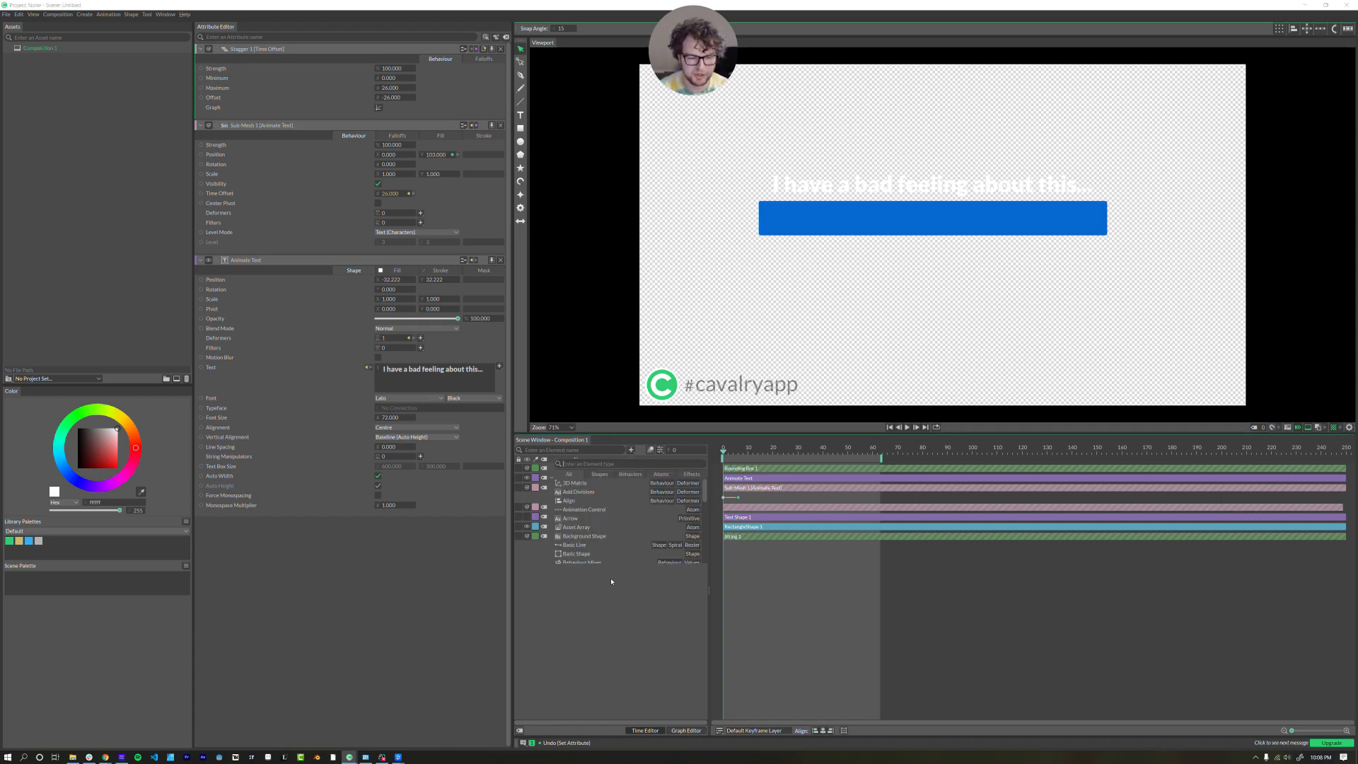
# - Add Math 1 multiplying 25 by -1 to set Stagger Maximum and Offset
pyautogui.write('math')
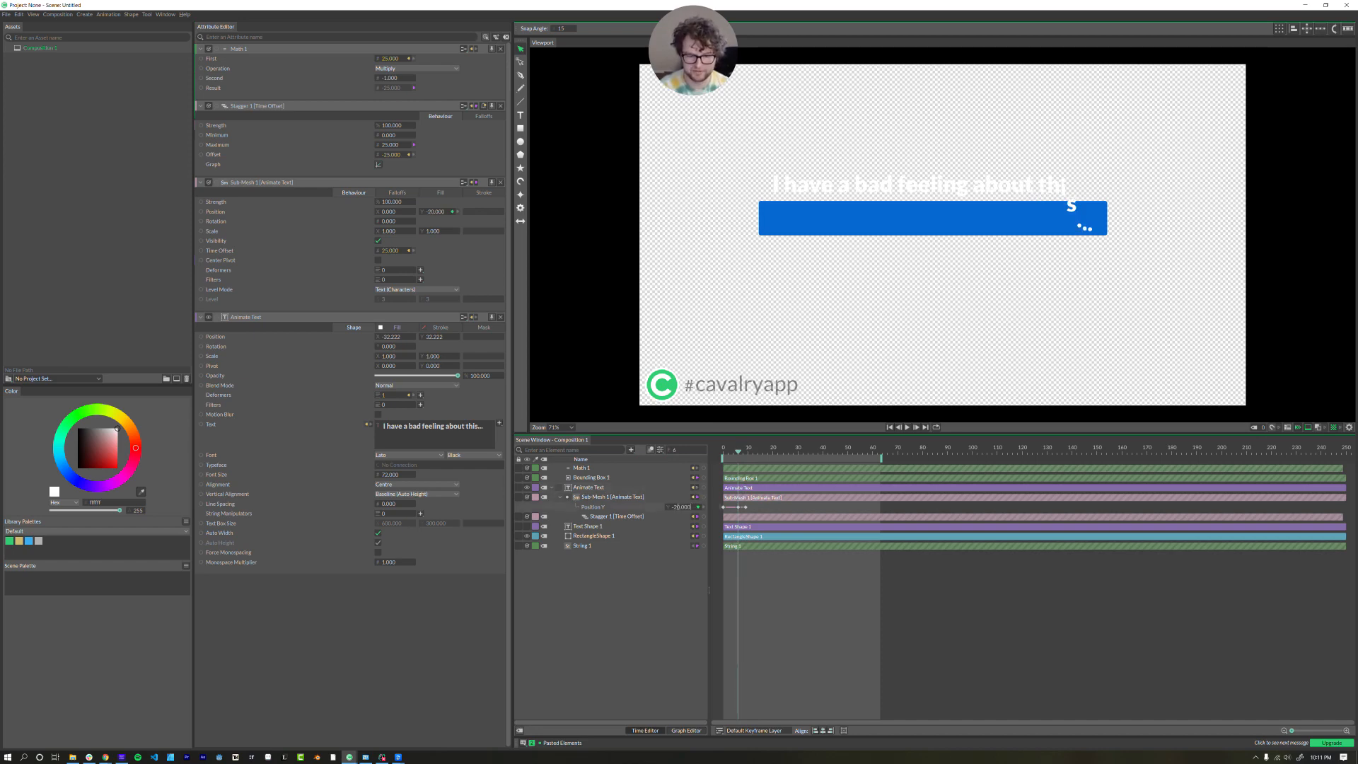
# - Drag the Sub-Mesh Position Y Bezier handles past the final value for overshoot, then play
pyautogui.click(684, 730)
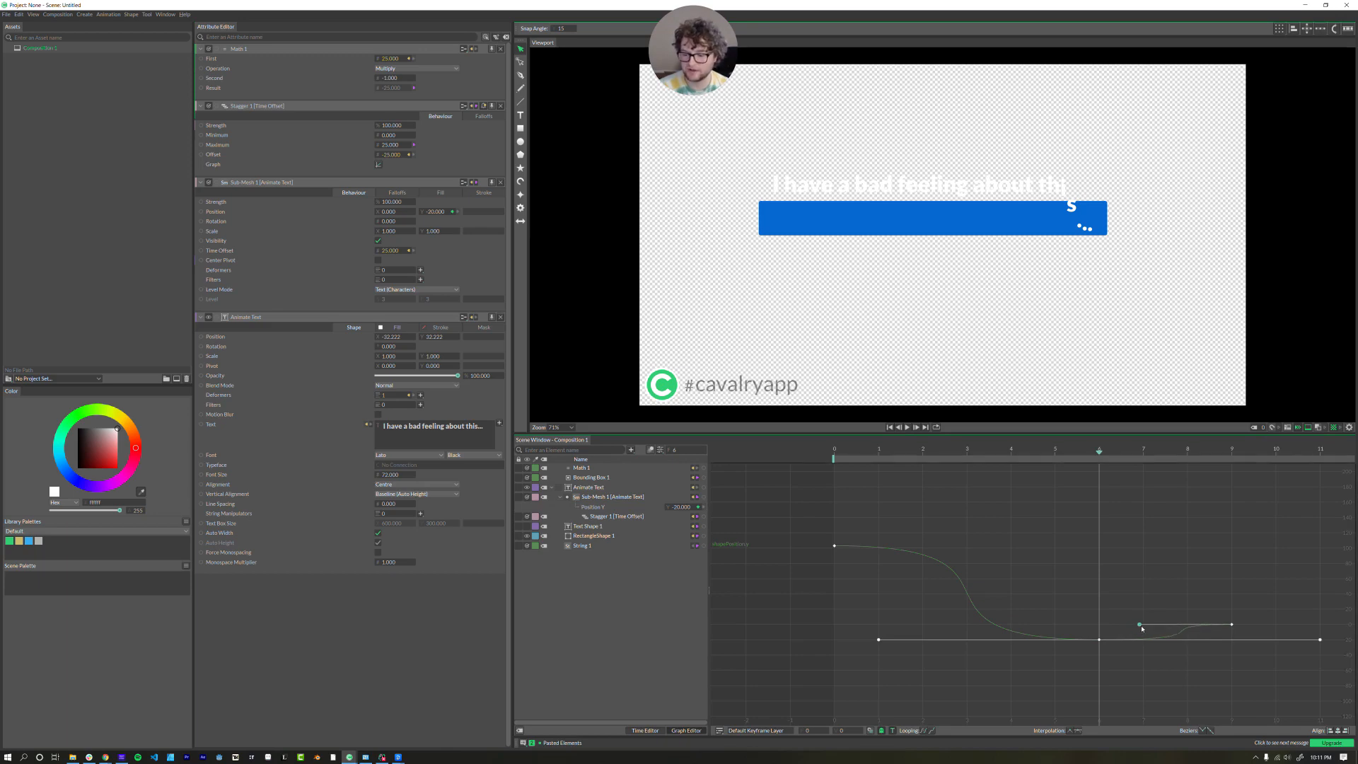
pyautogui.moveTo(1139, 625); pyautogui.dragTo(1176, 597)
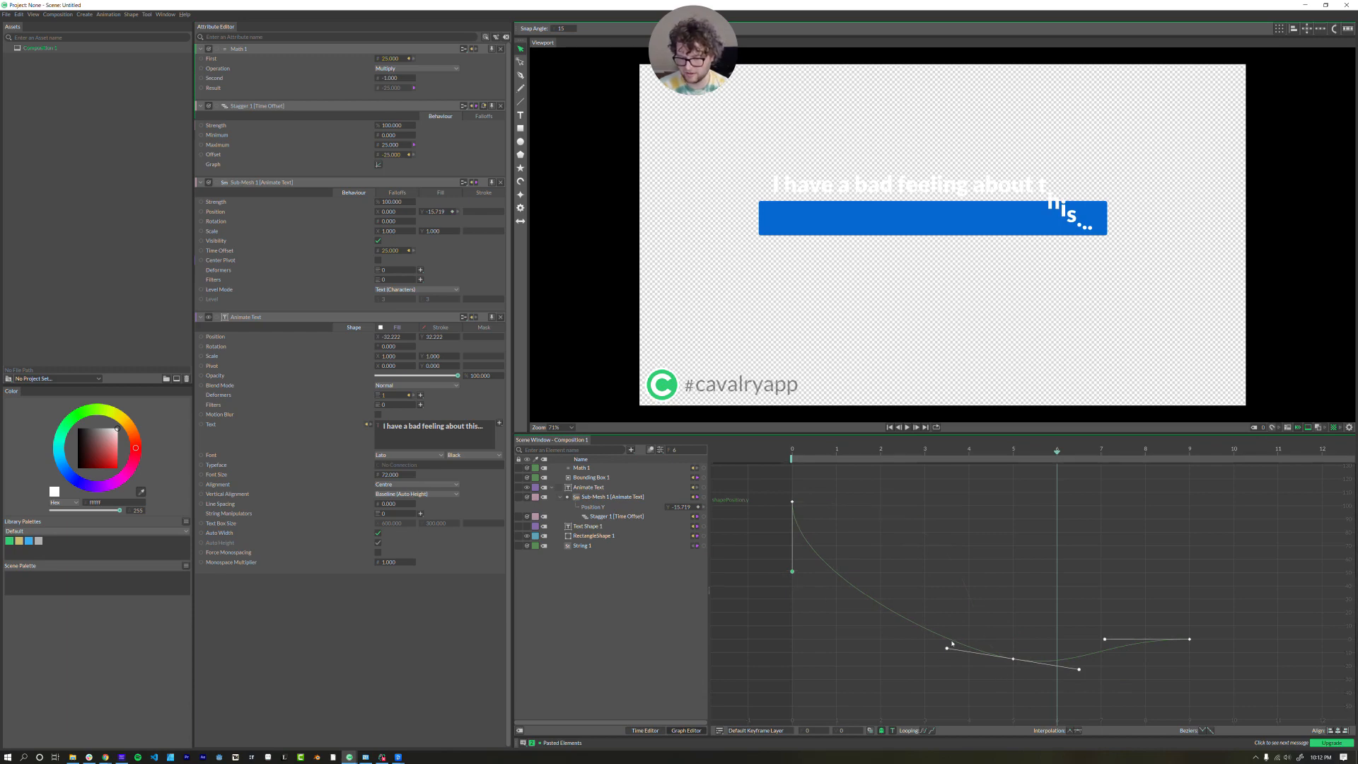
pyautogui.moveTo(947, 647); pyautogui.dragTo(890, 639)
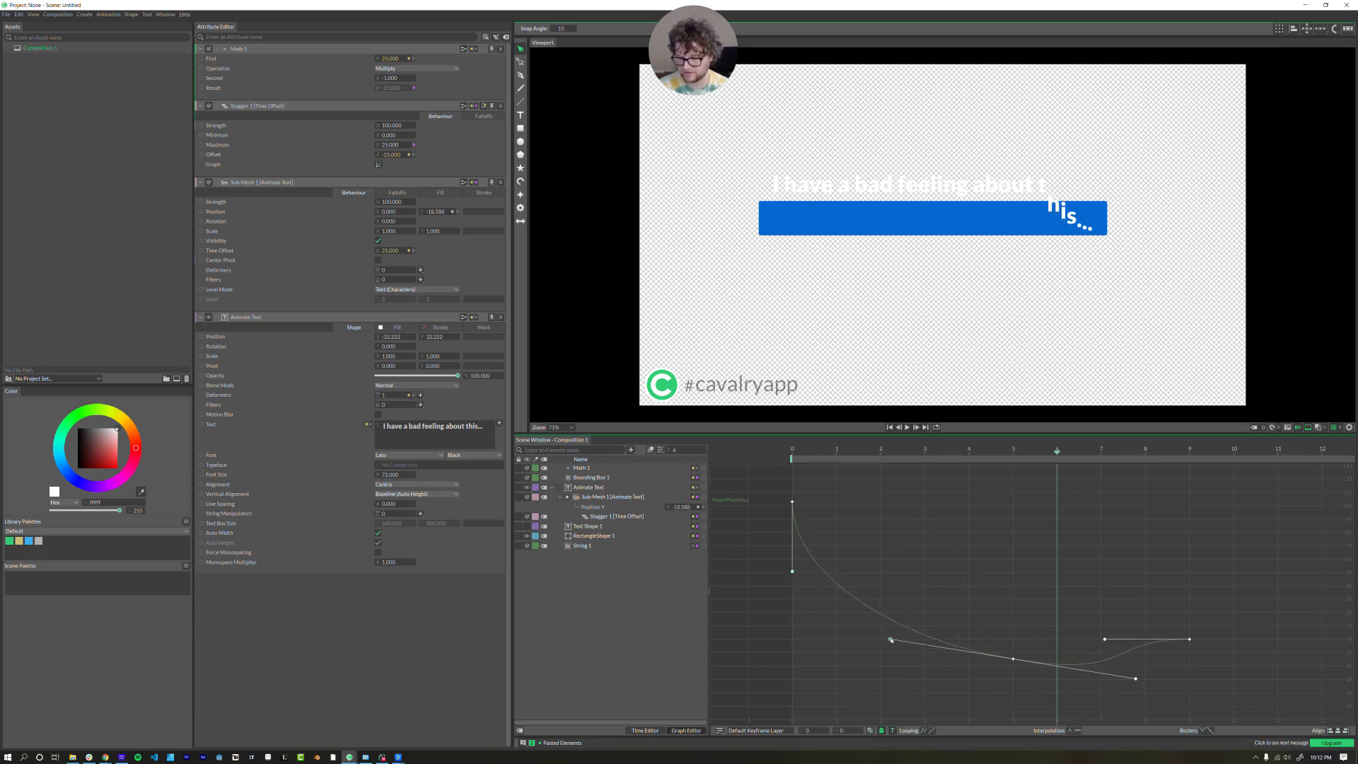
pyautogui.moveTo(892, 639); pyautogui.dragTo(897, 635)
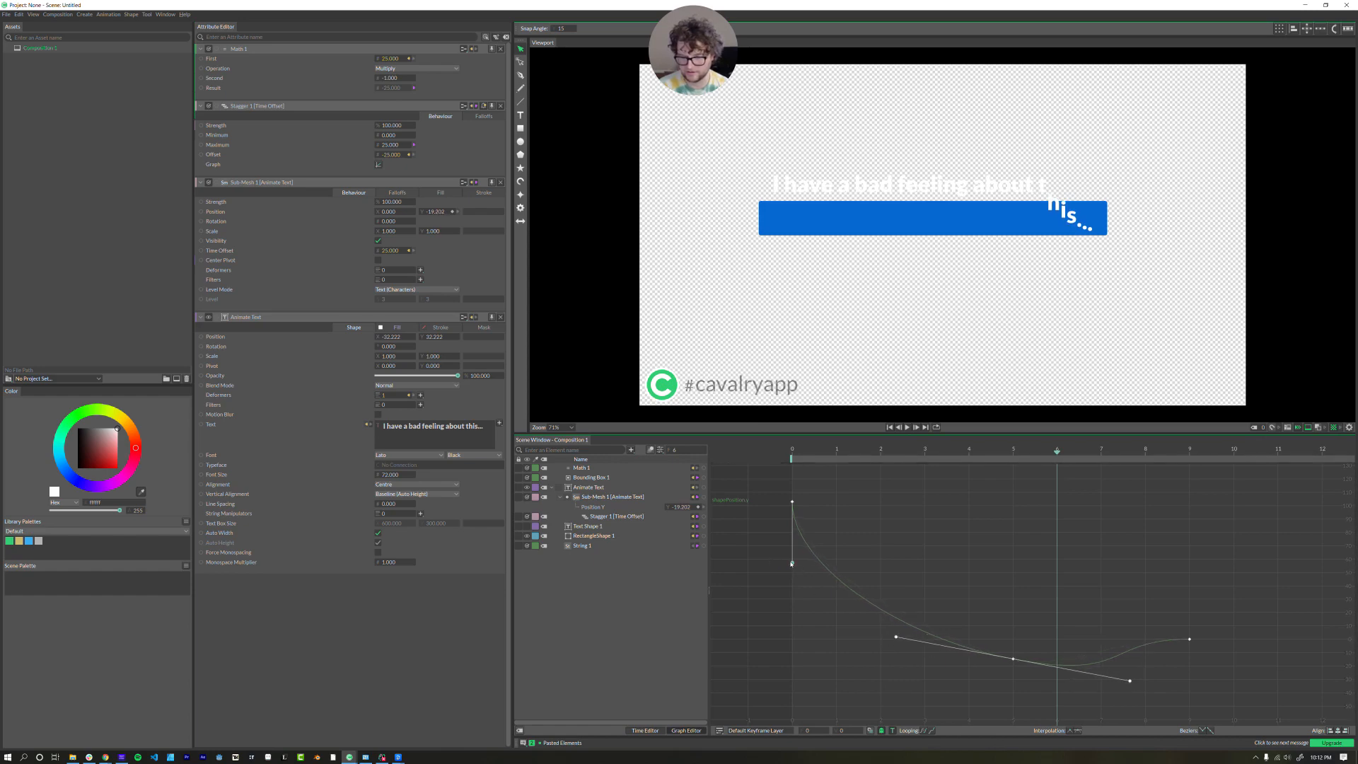
pyautogui.click(908, 426)
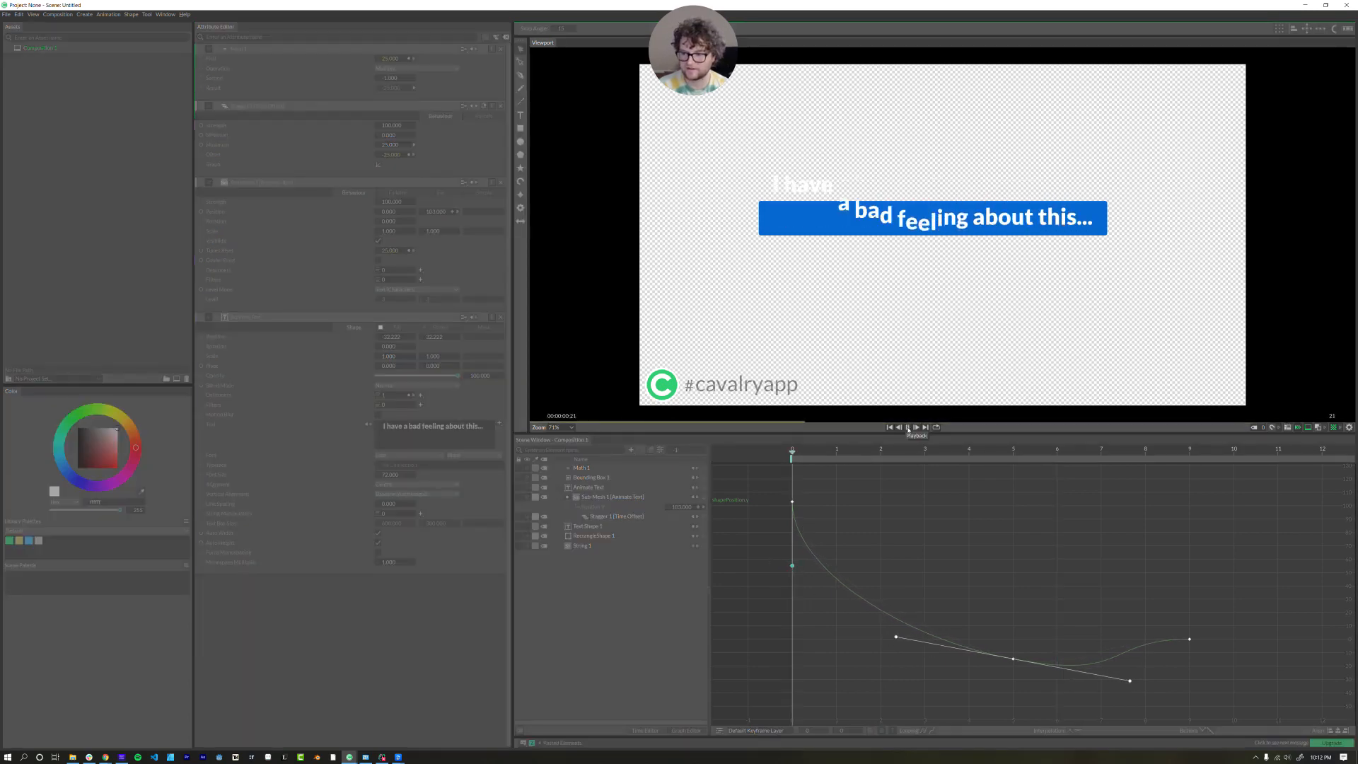
pyautogui.click(907, 428)
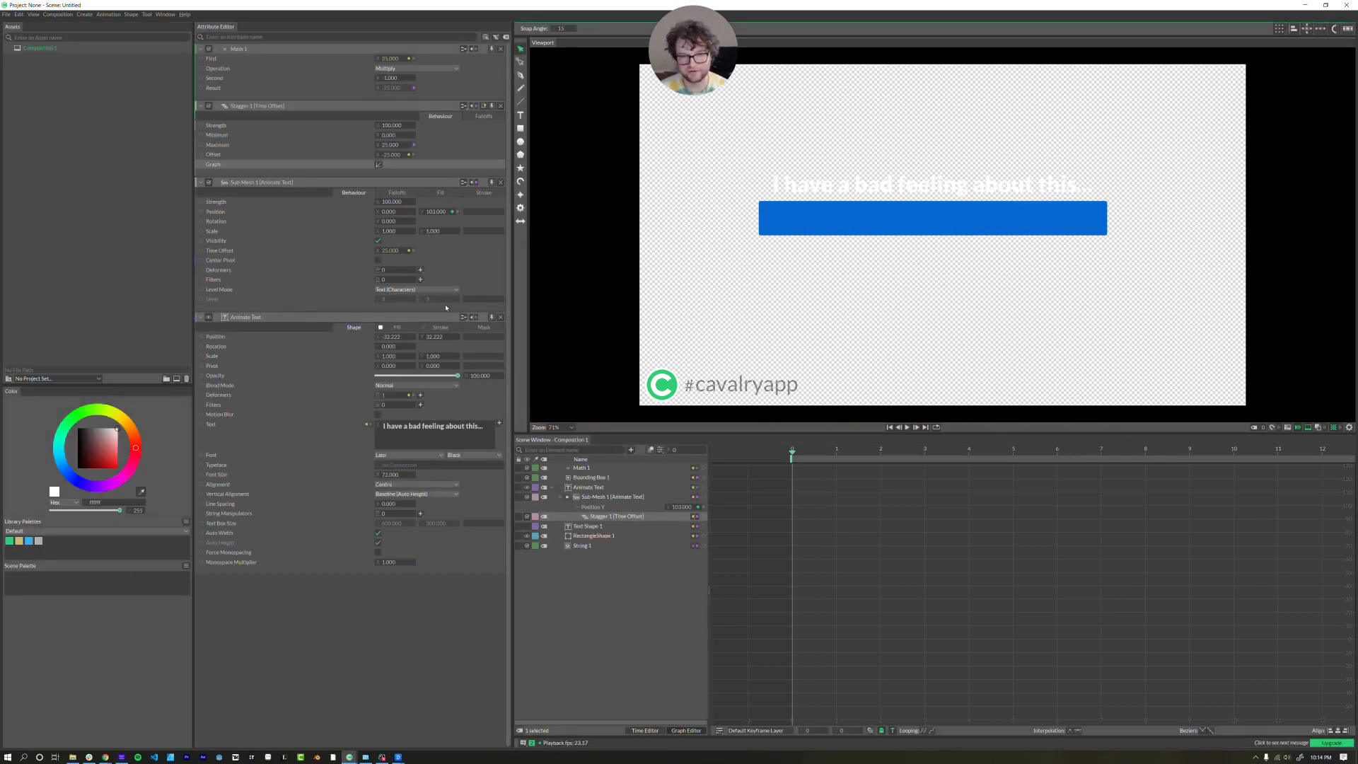
pyautogui.moveTo(325, 148)
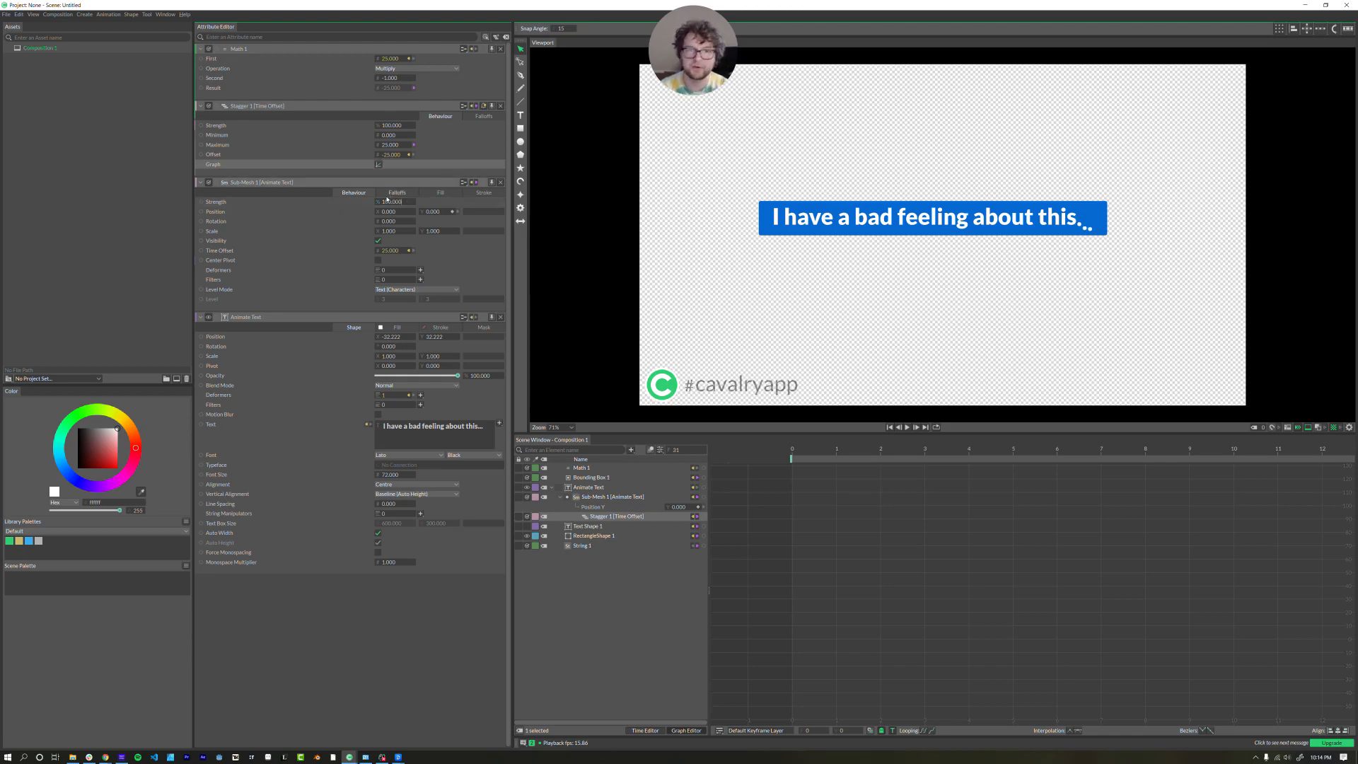
pyautogui.moveTo(390, 124)
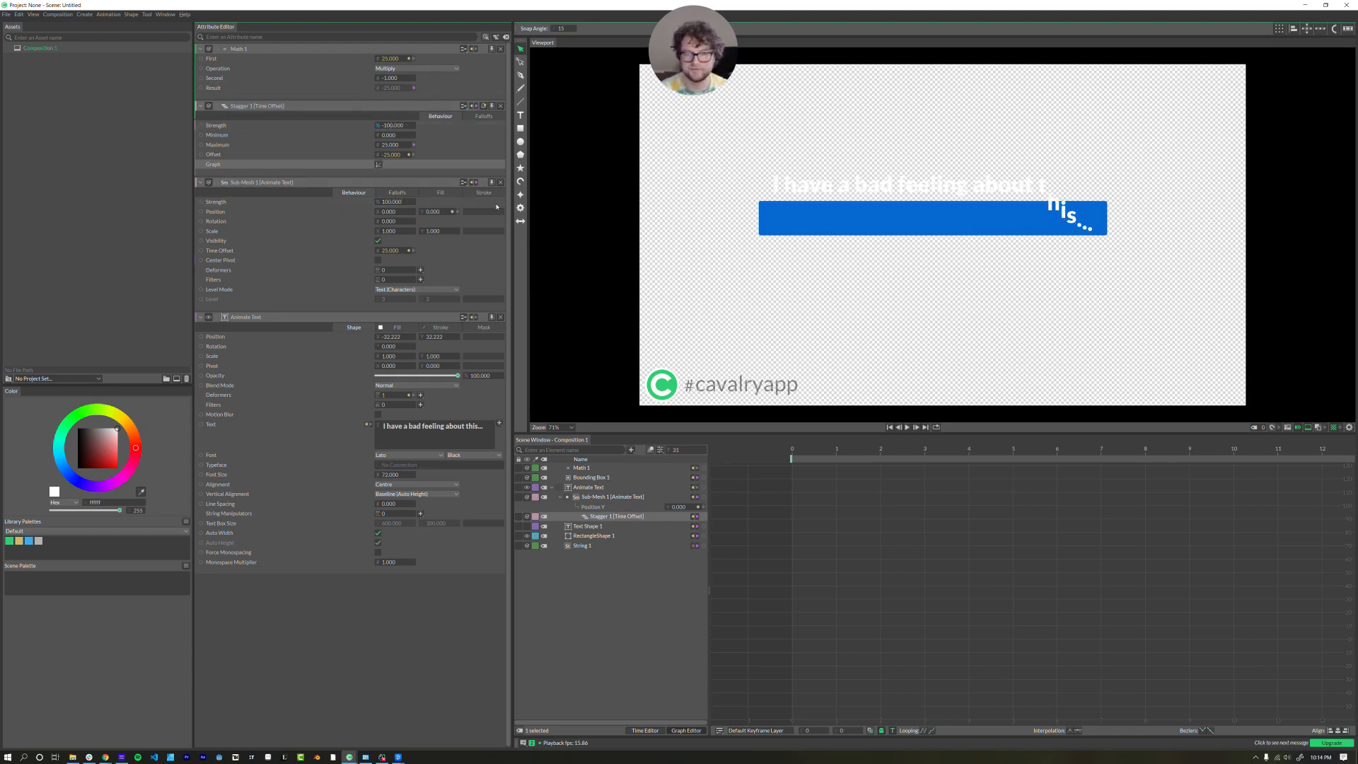
# - Drag a Sub-Mesh Position Y handle for a tighter overshoot and replay the drop-in
pyautogui.click(907, 428)
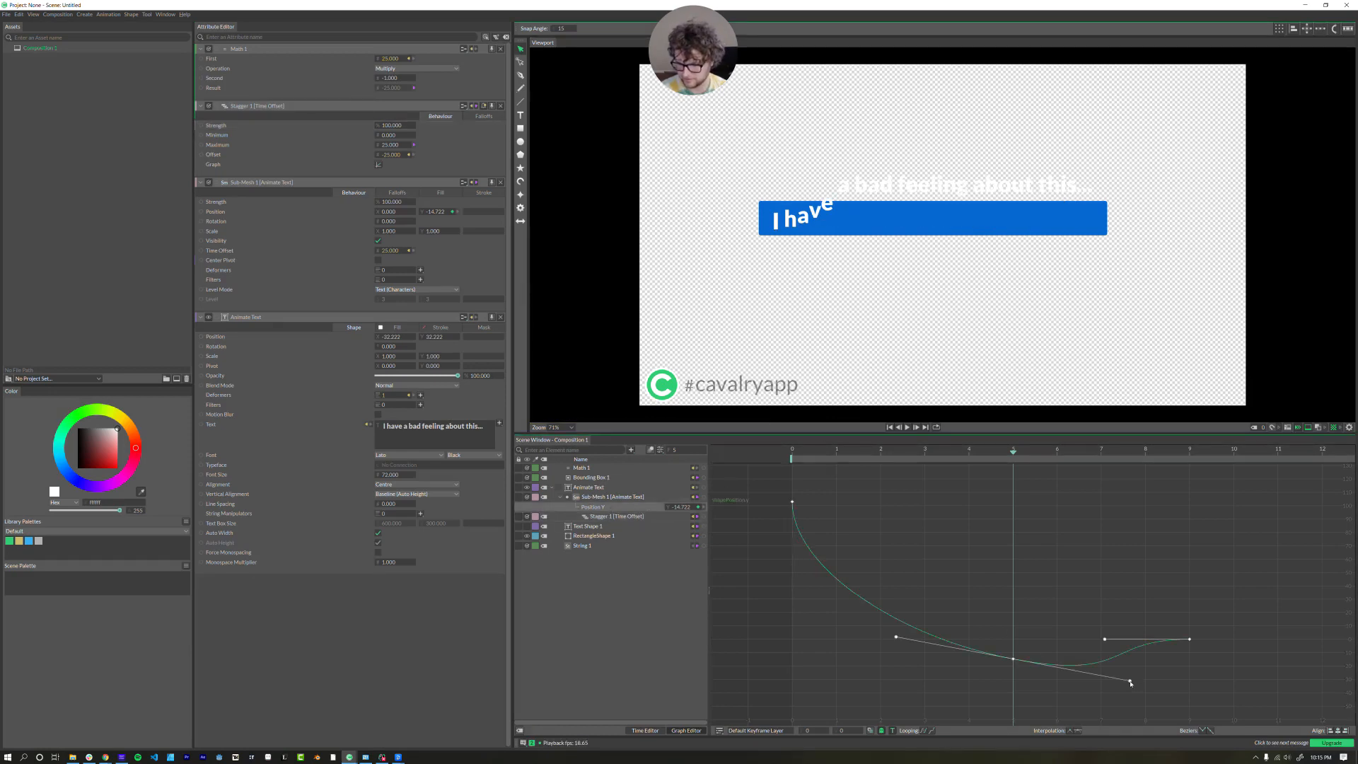
pyautogui.moveTo(1131, 683); pyautogui.dragTo(1061, 673)
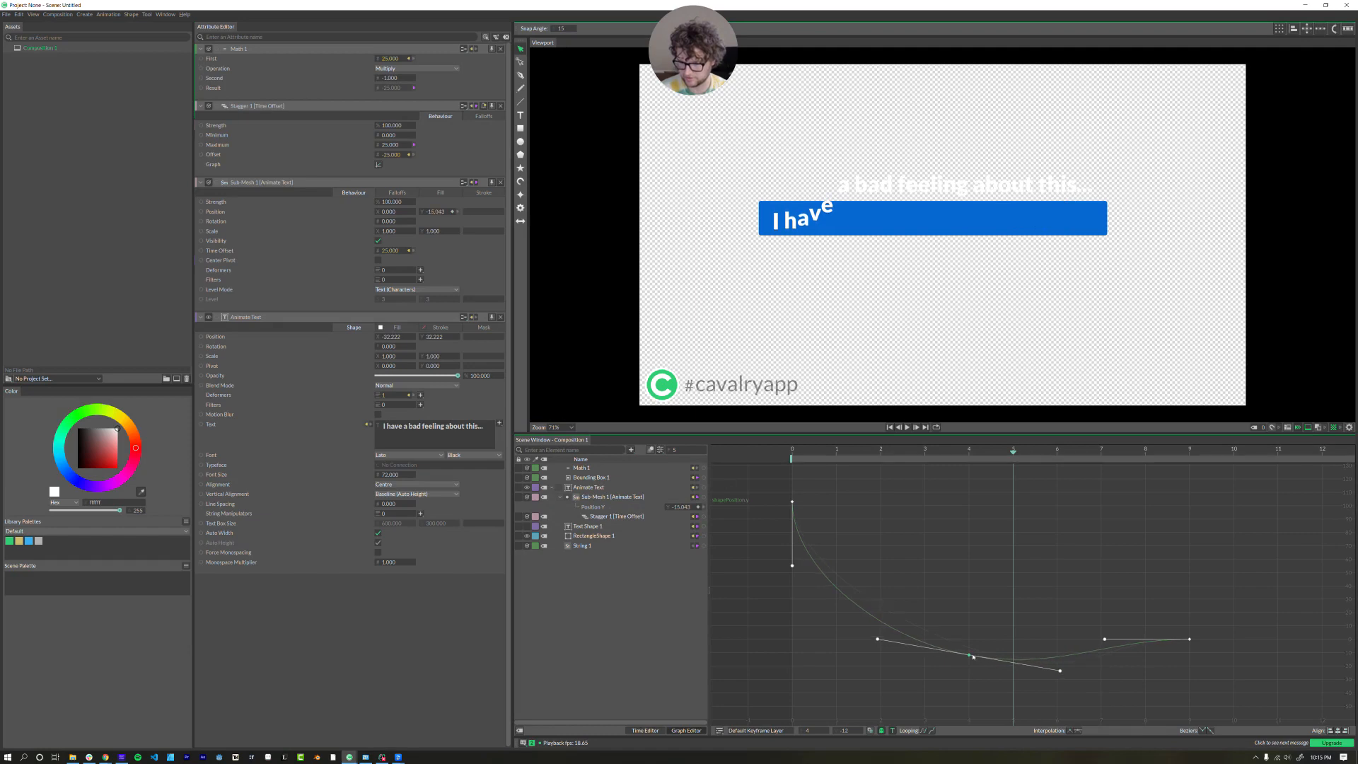
pyautogui.click(908, 426)
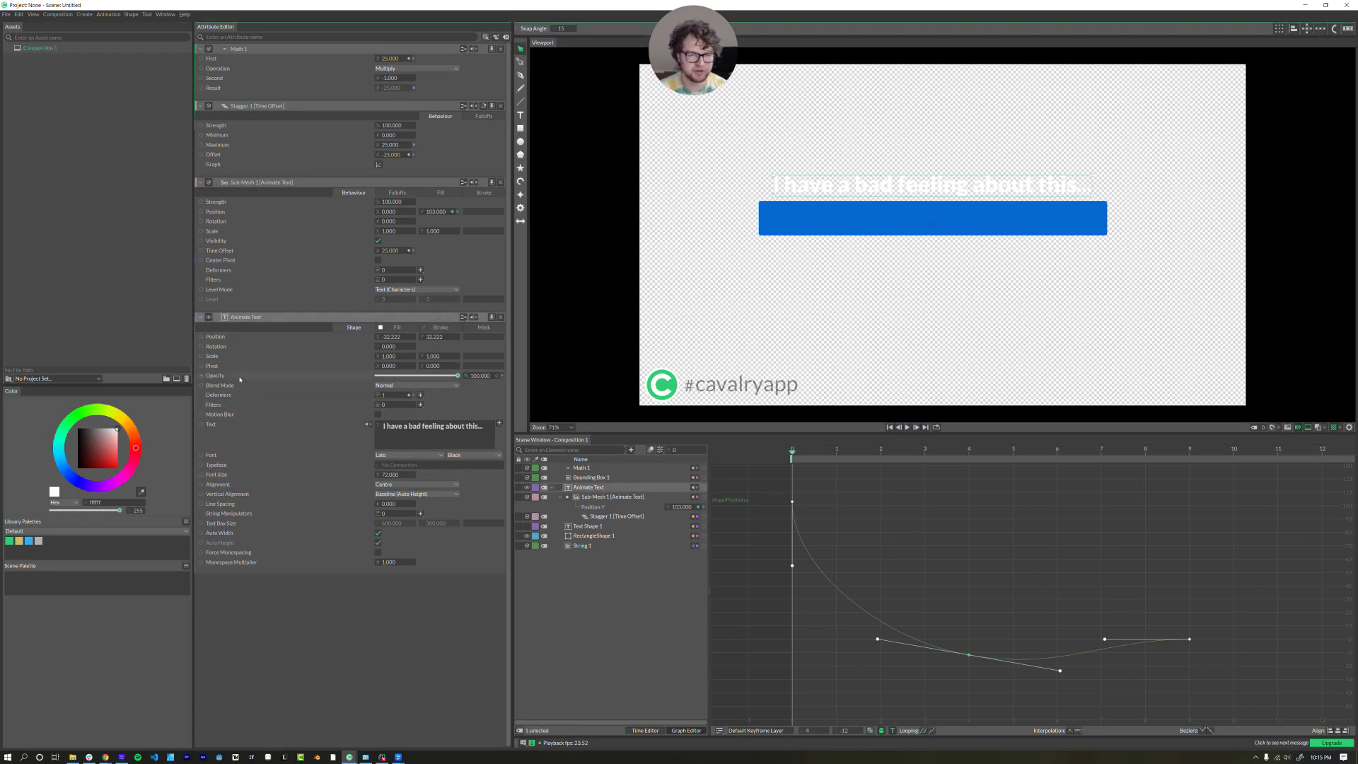
pyautogui.moveTo(220, 414)
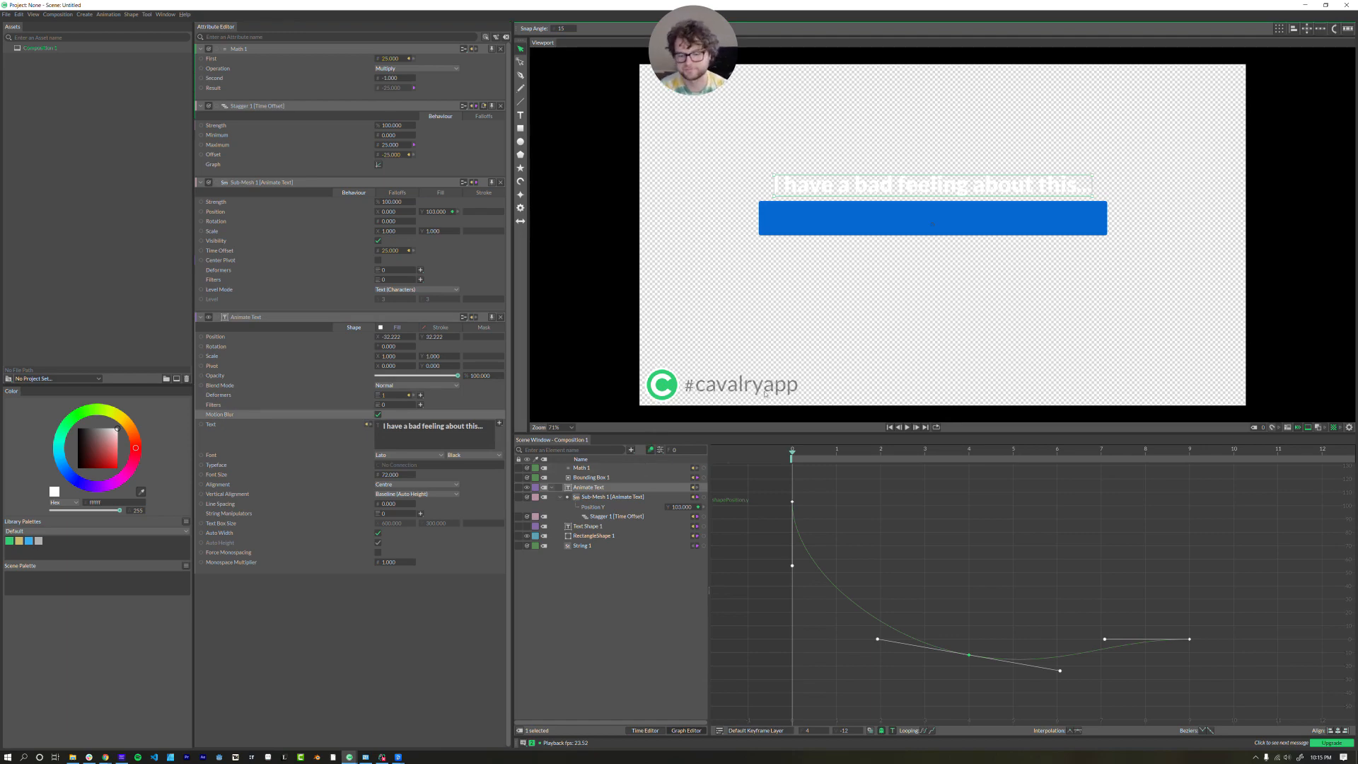
# - Tick Motion Blur on the Animate Text layer
pyautogui.click(906, 428)
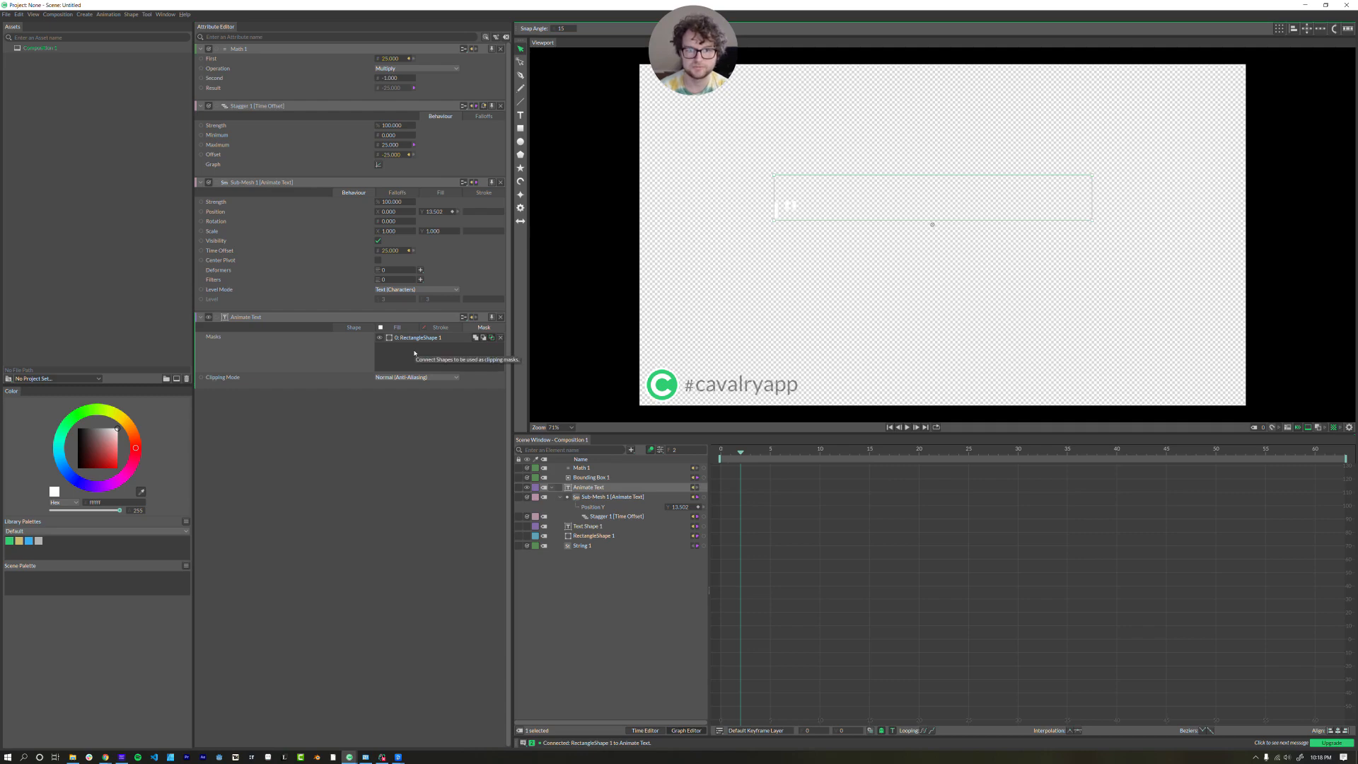
pyautogui.moveTo(494, 509)
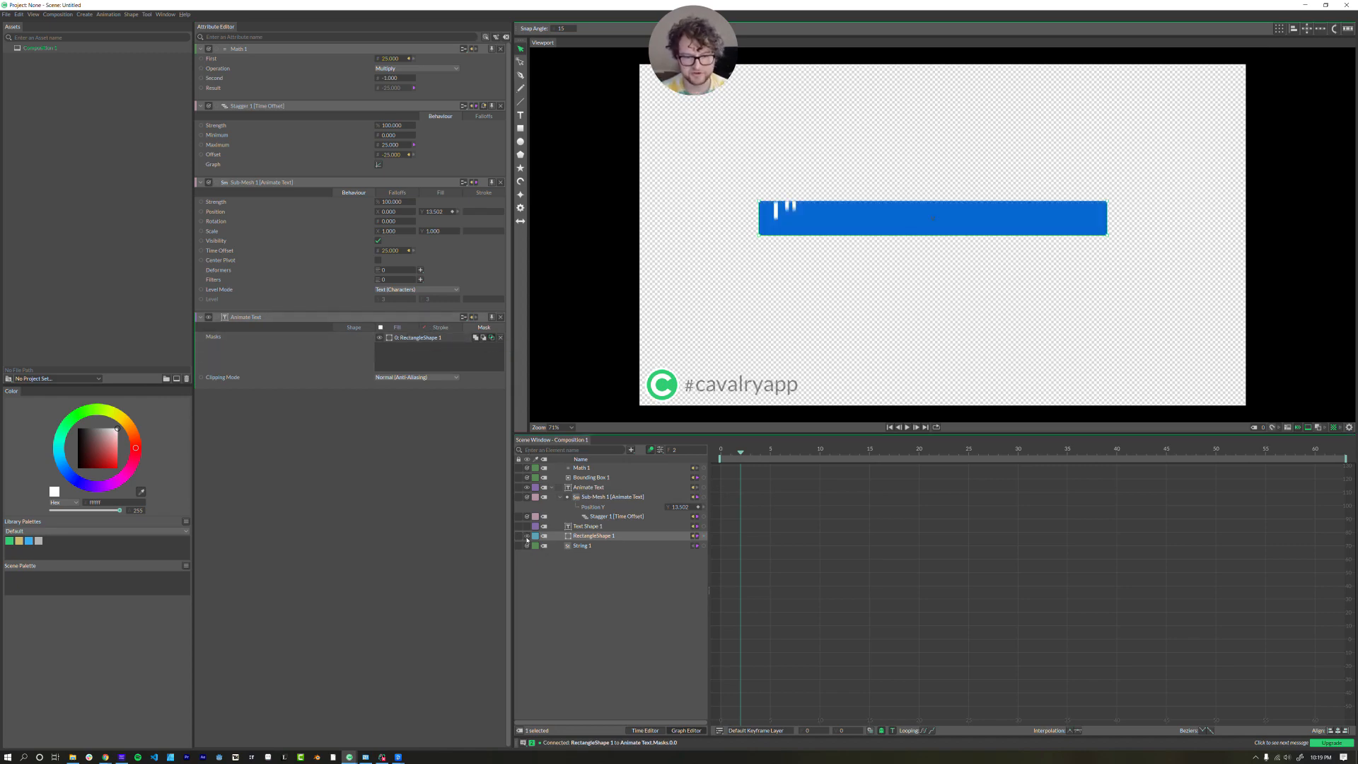
# - Open the list of layers that can be added
pyautogui.click(907, 428)
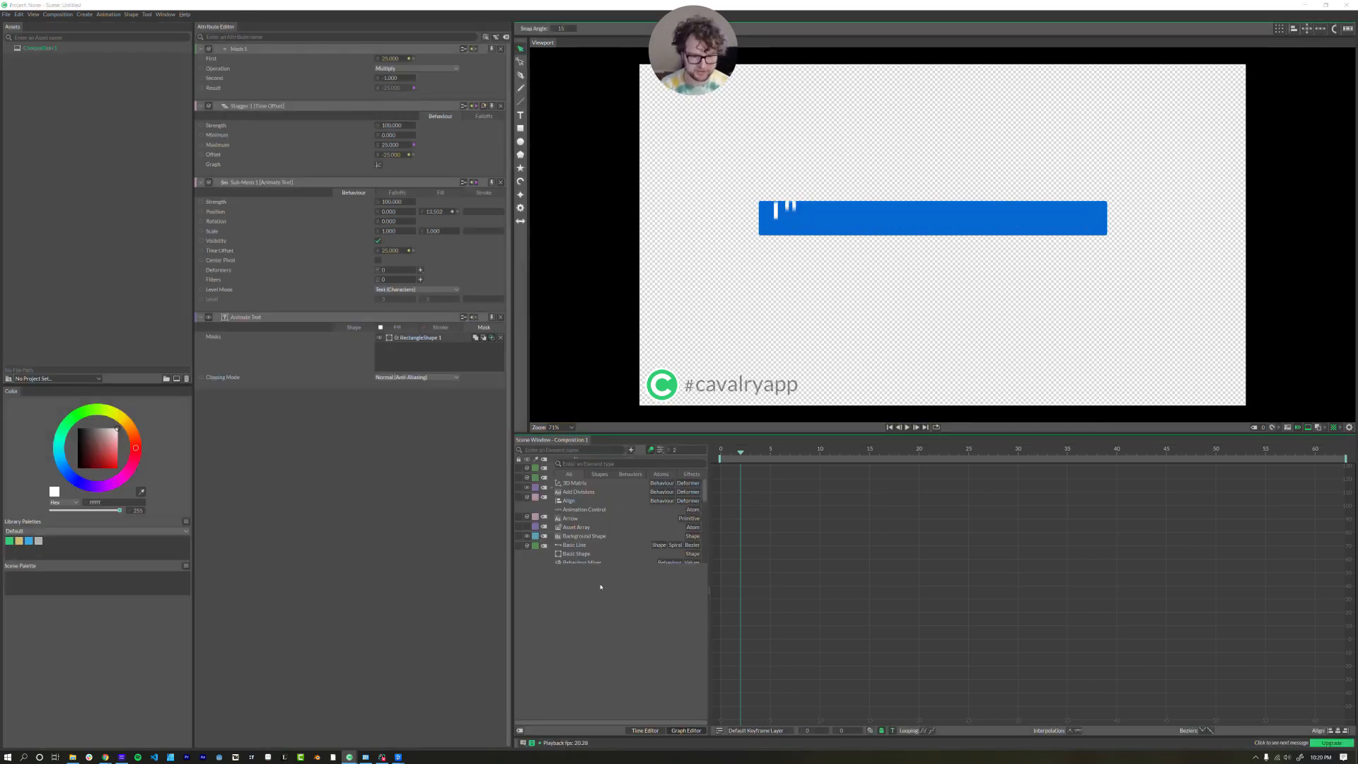
# - Add a Text Array, remove the extra String Array, and type lines like 'We found them!'
pyautogui.write('array')
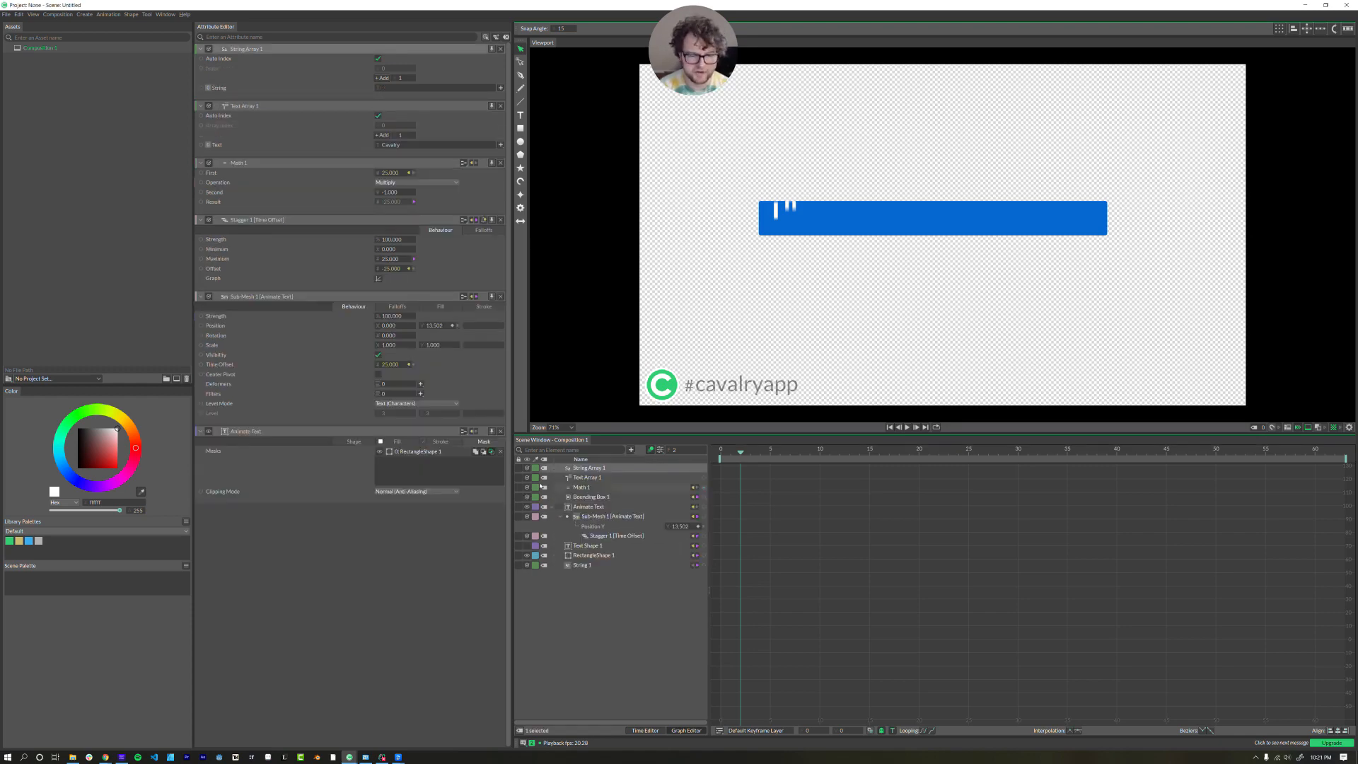
pyautogui.click(590, 468)
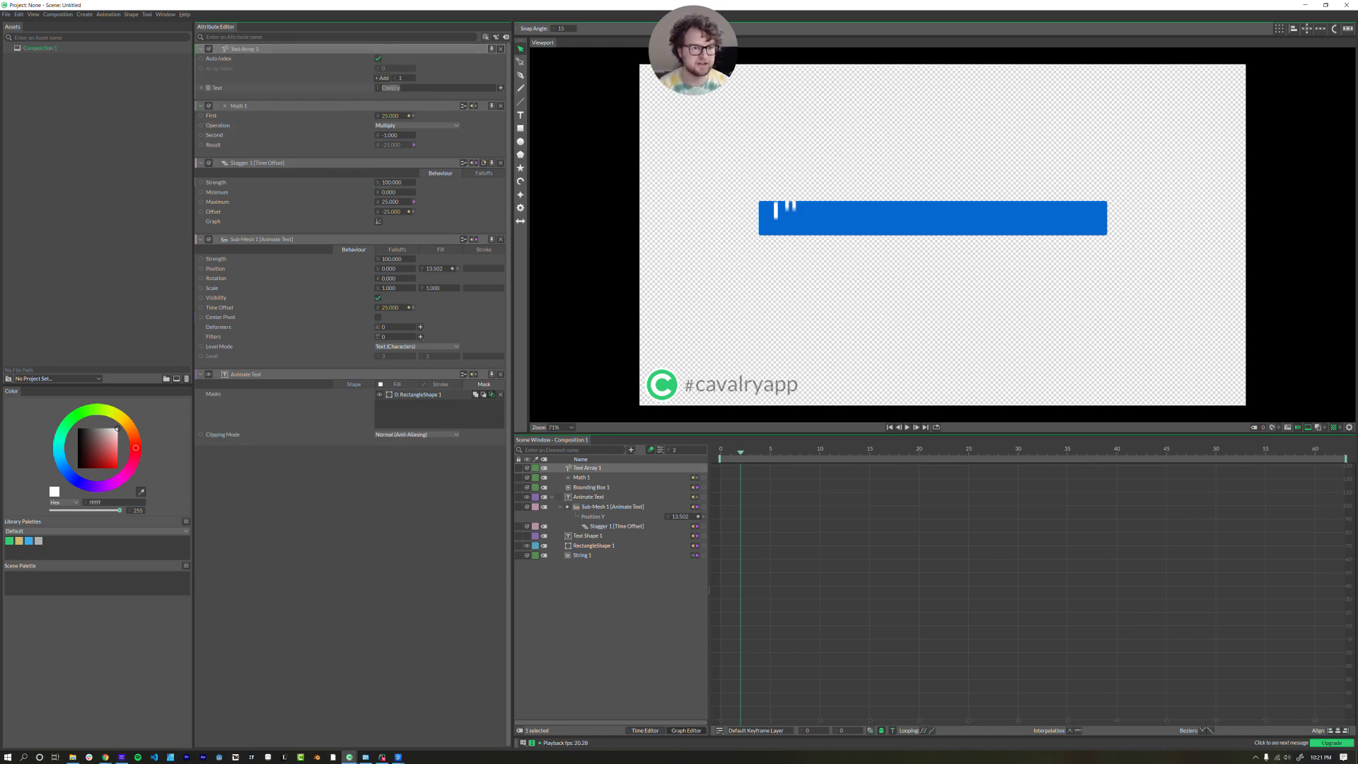
pyautogui.write('Cavalry')
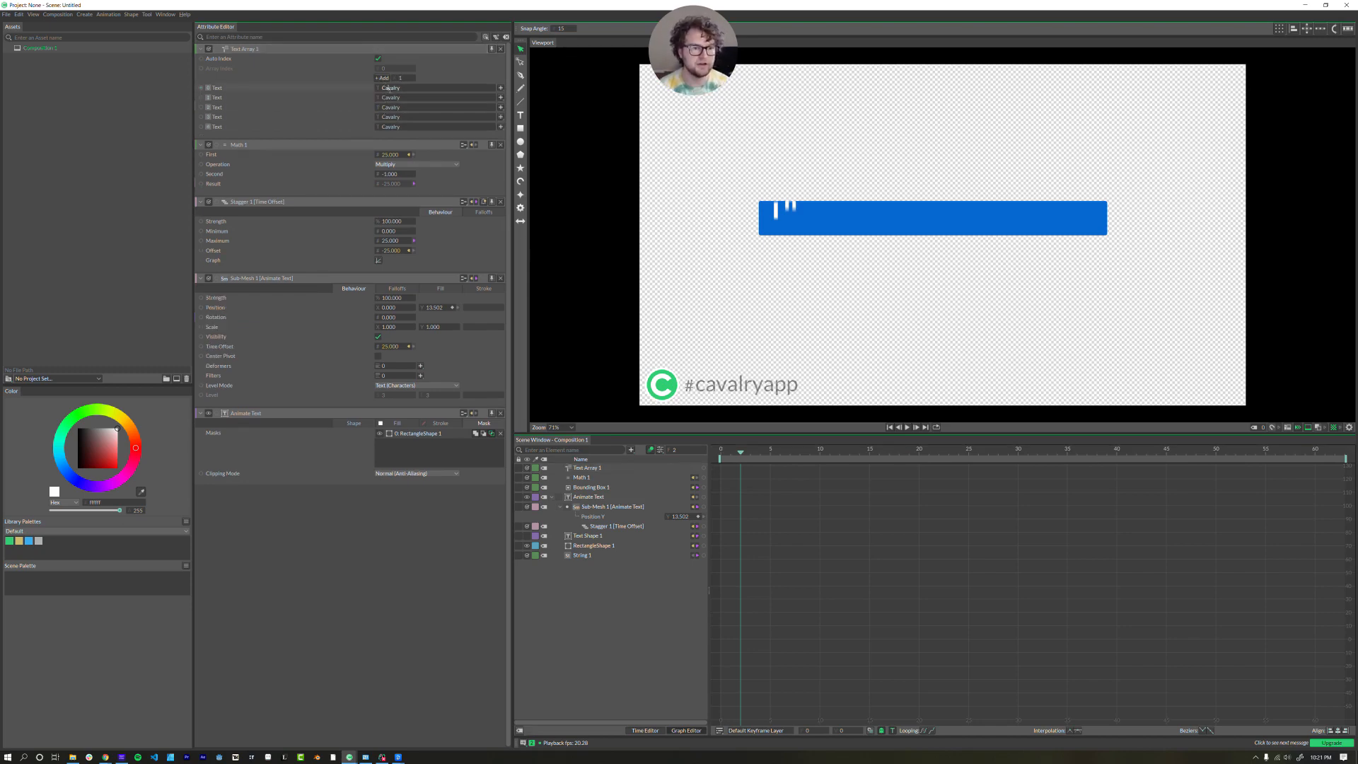
pyautogui.write("Where'd you get the cocoa")
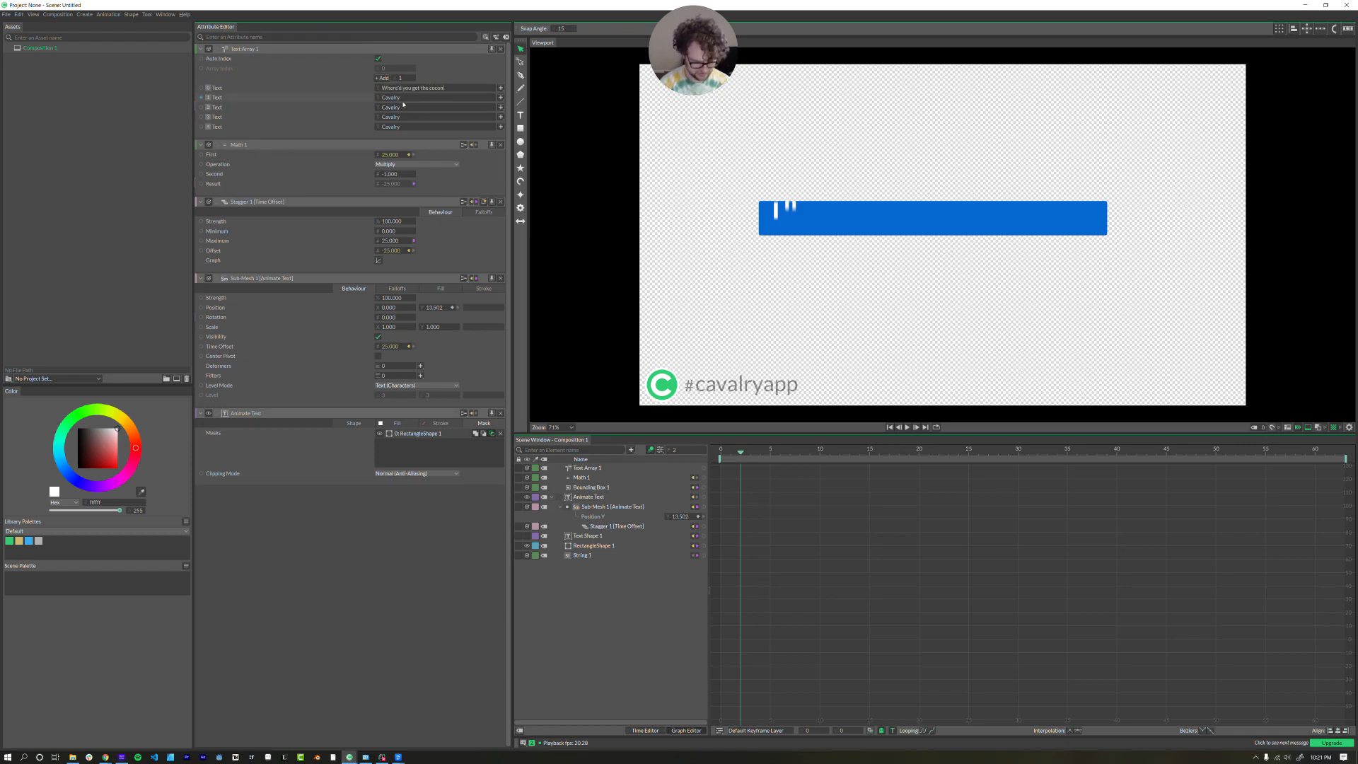
pyautogui.write('We found them!')
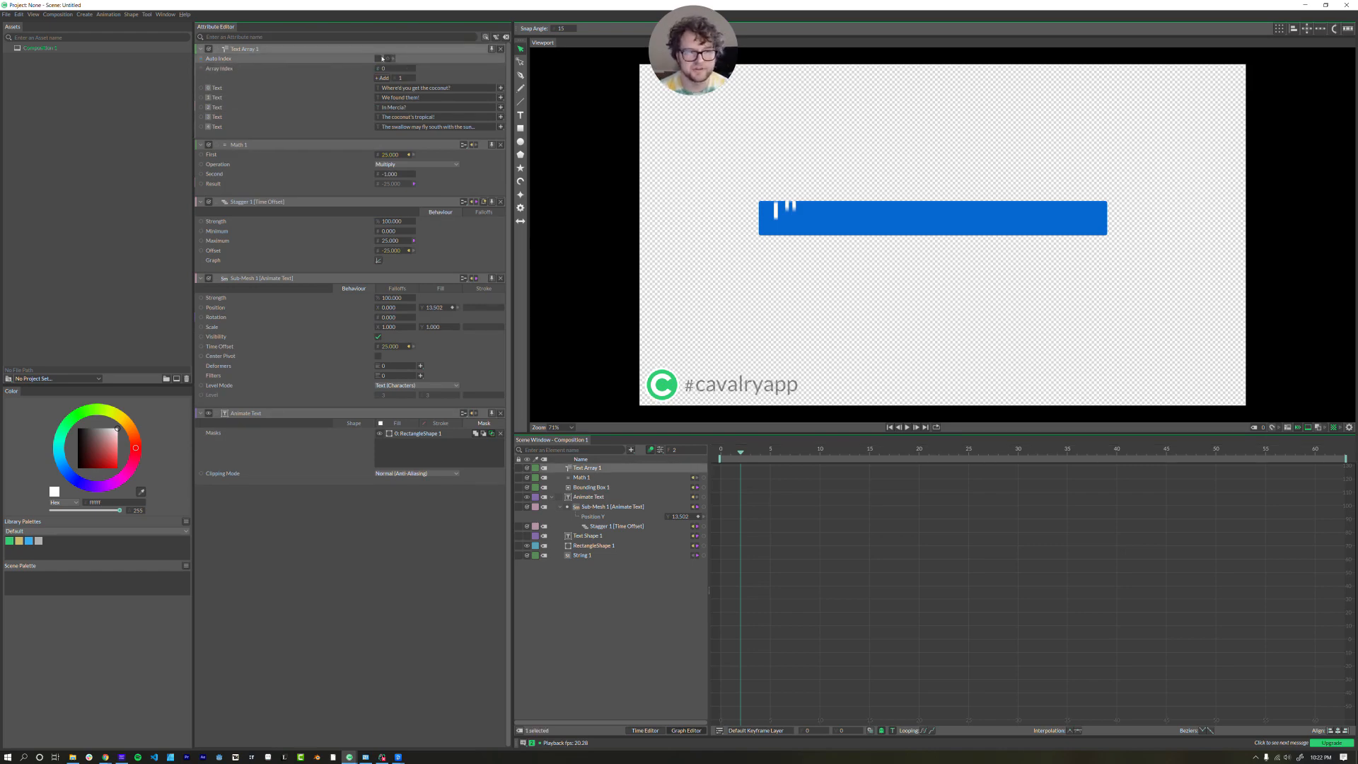
pyautogui.moveTo(312, 69)
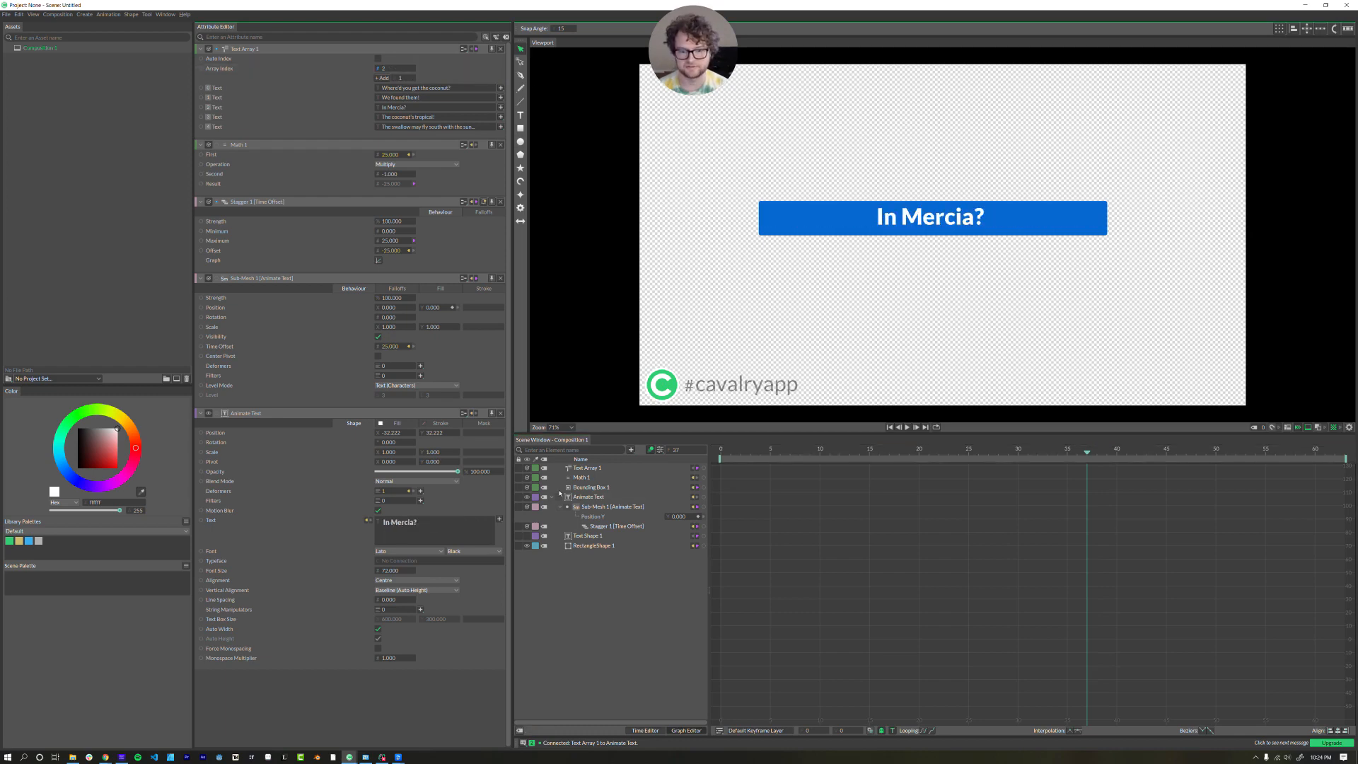
pyautogui.moveTo(405, 675)
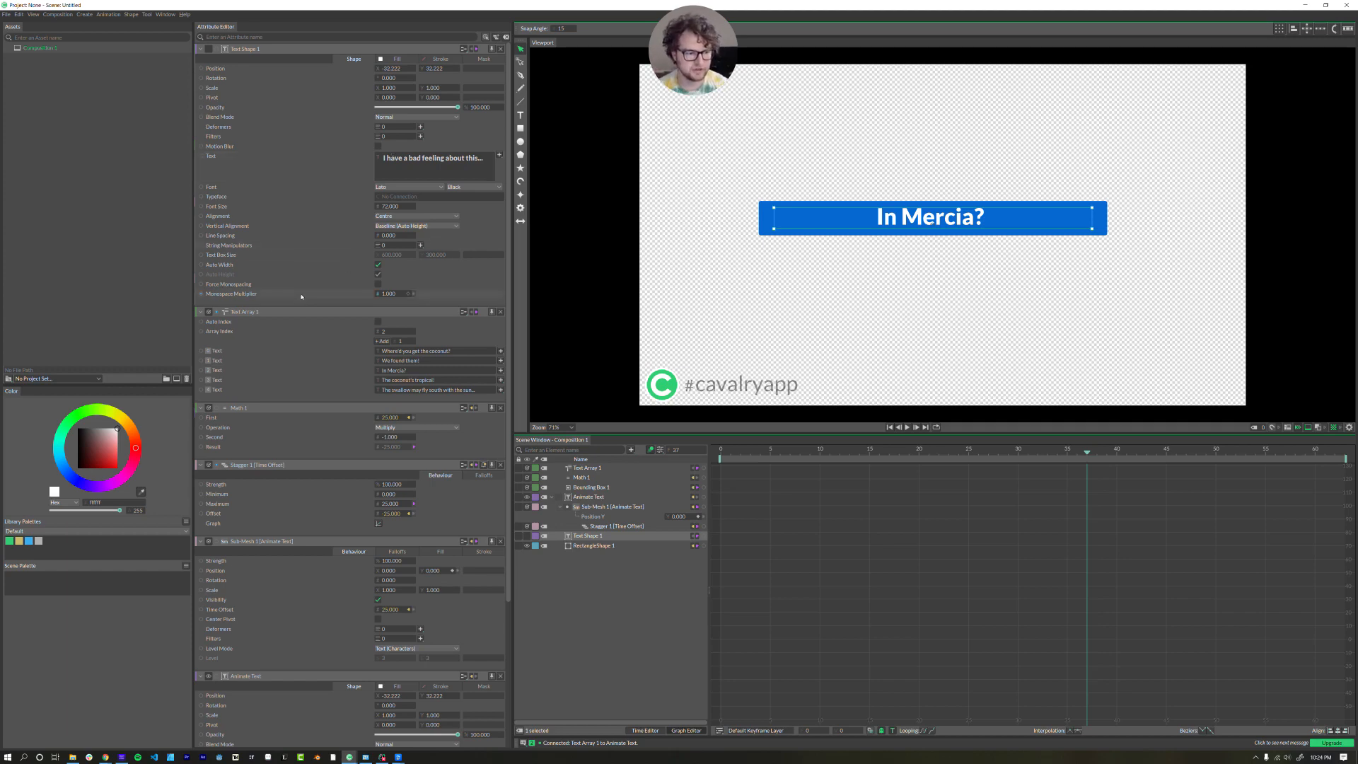
pyautogui.moveTo(231, 336)
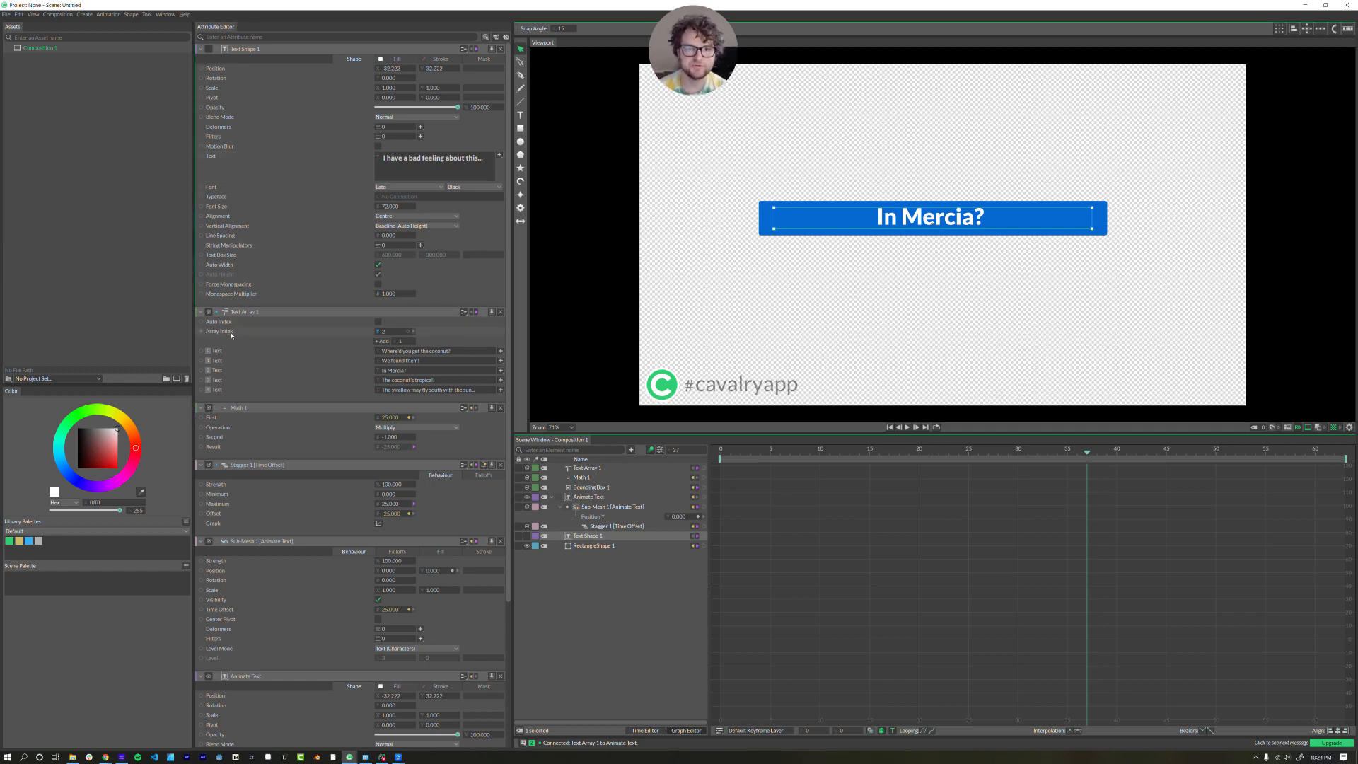
pyautogui.moveTo(211, 331)
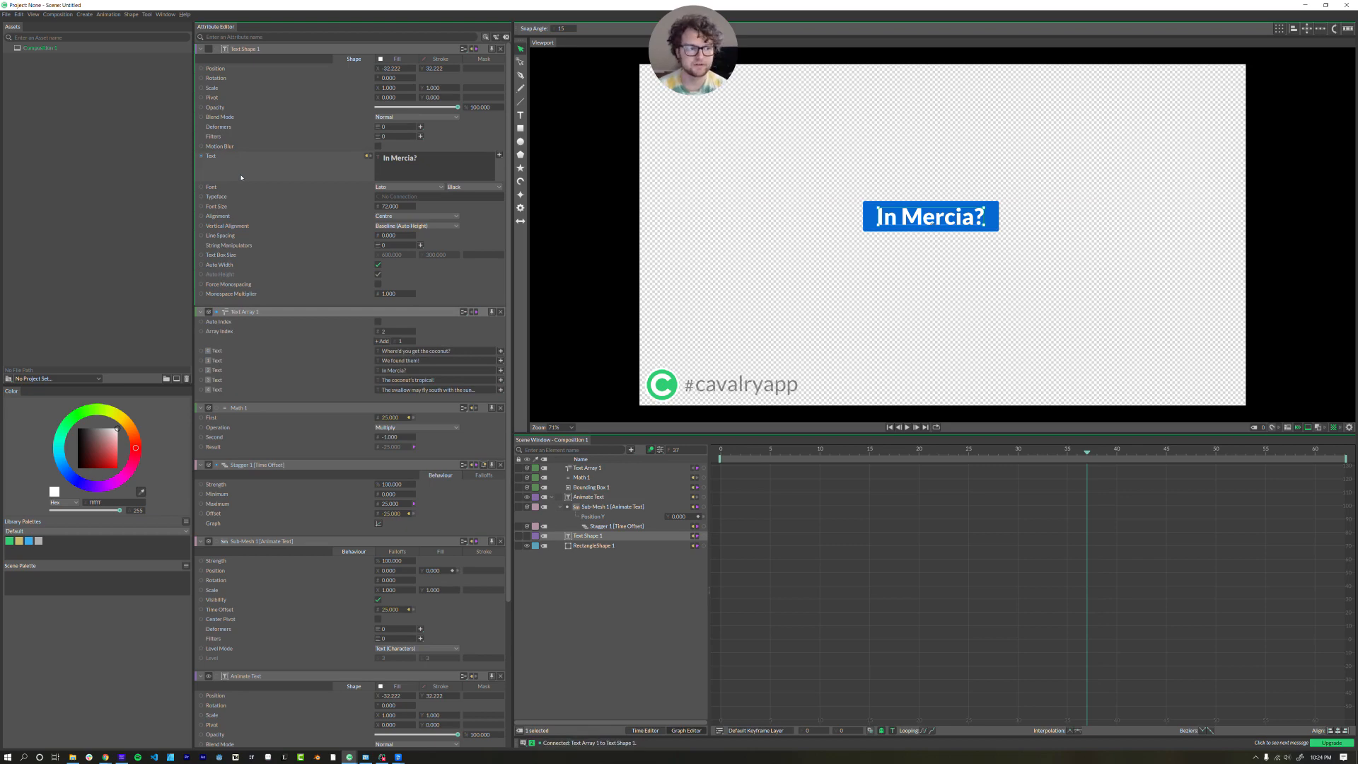
pyautogui.moveTo(286, 155)
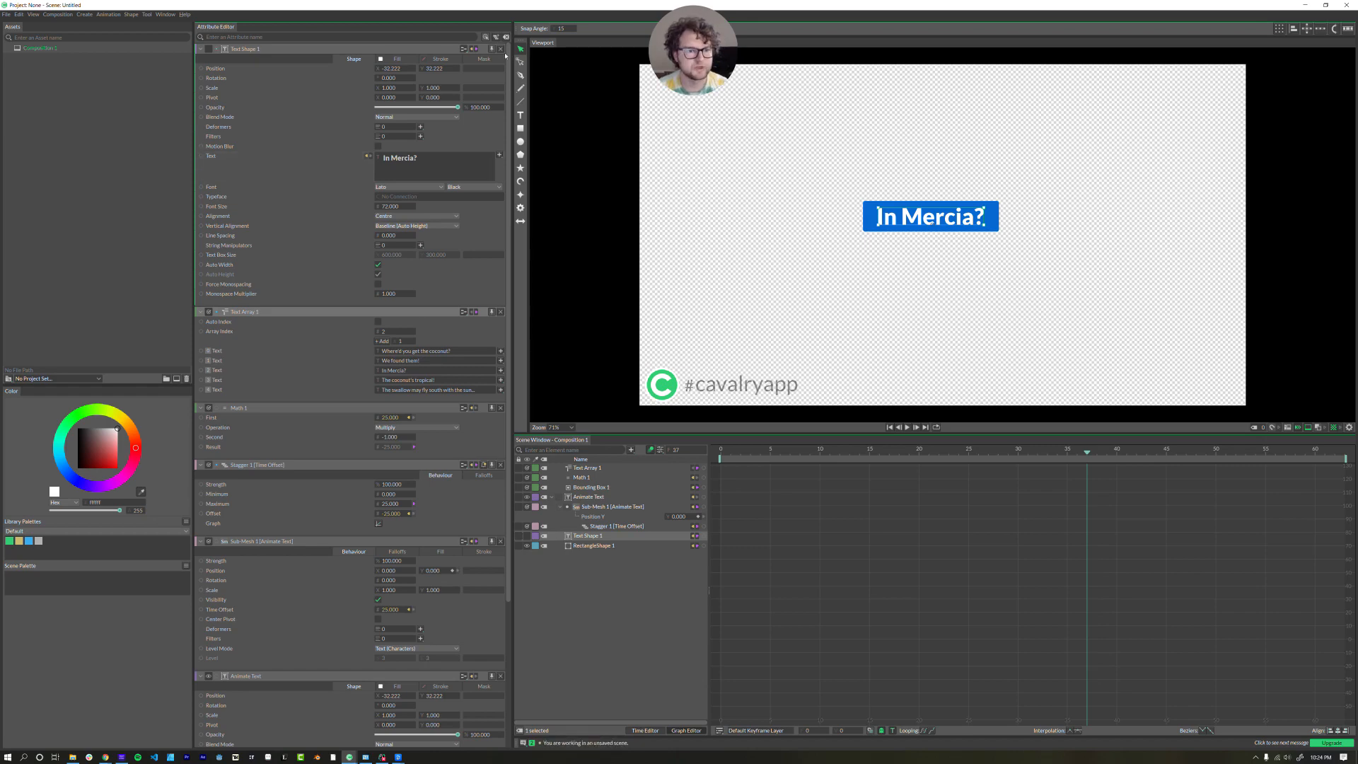
# - Open the File menu
pyautogui.click(7, 15)
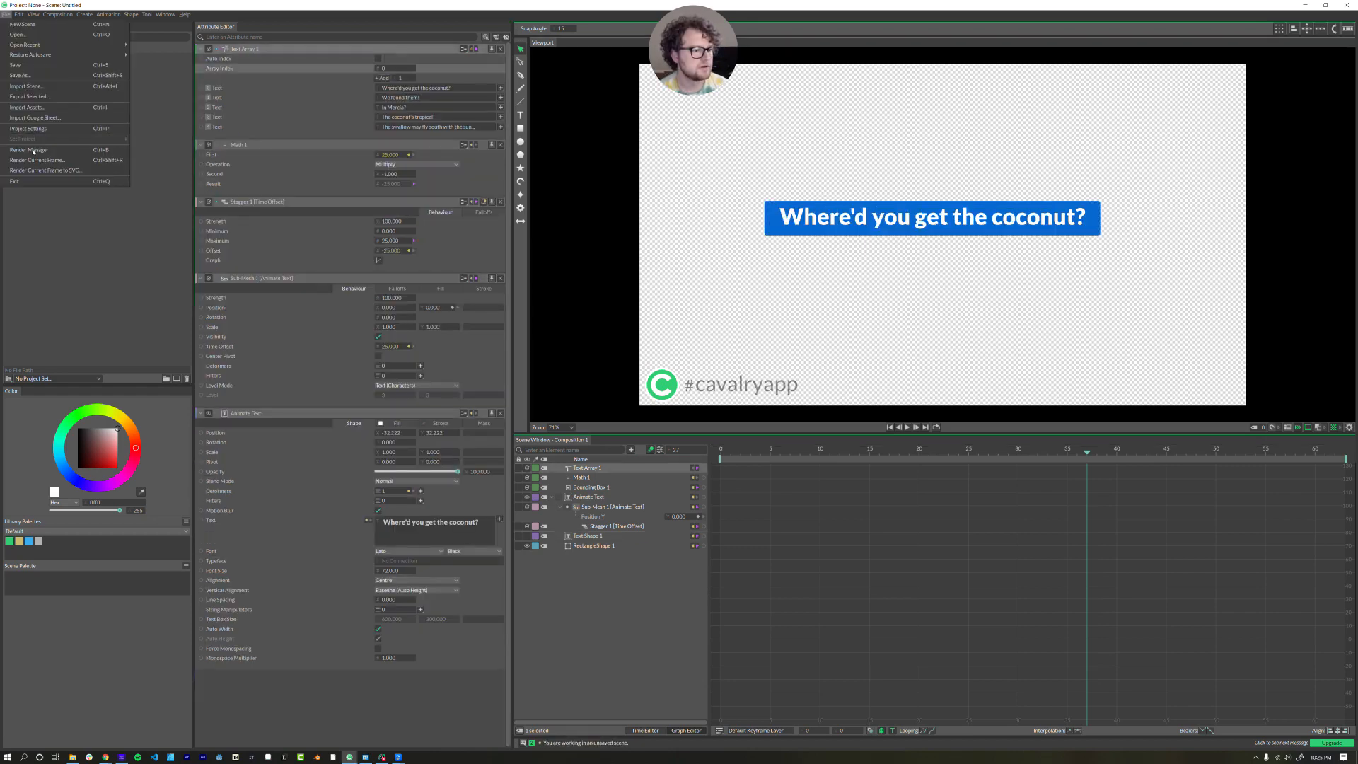
# - Open the Render Manager and enable Dynamic Render on its Dynamic tab
pyautogui.click(27, 149)
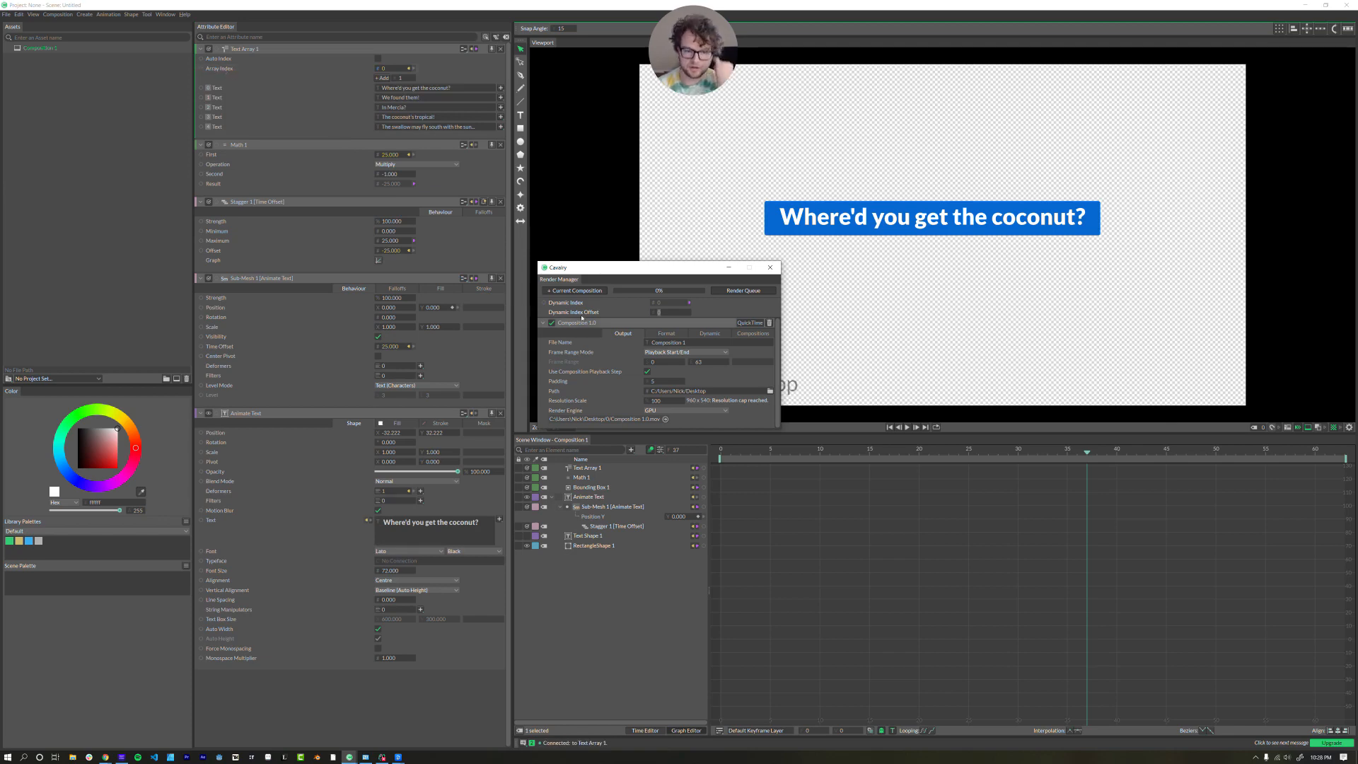
pyautogui.click(710, 333)
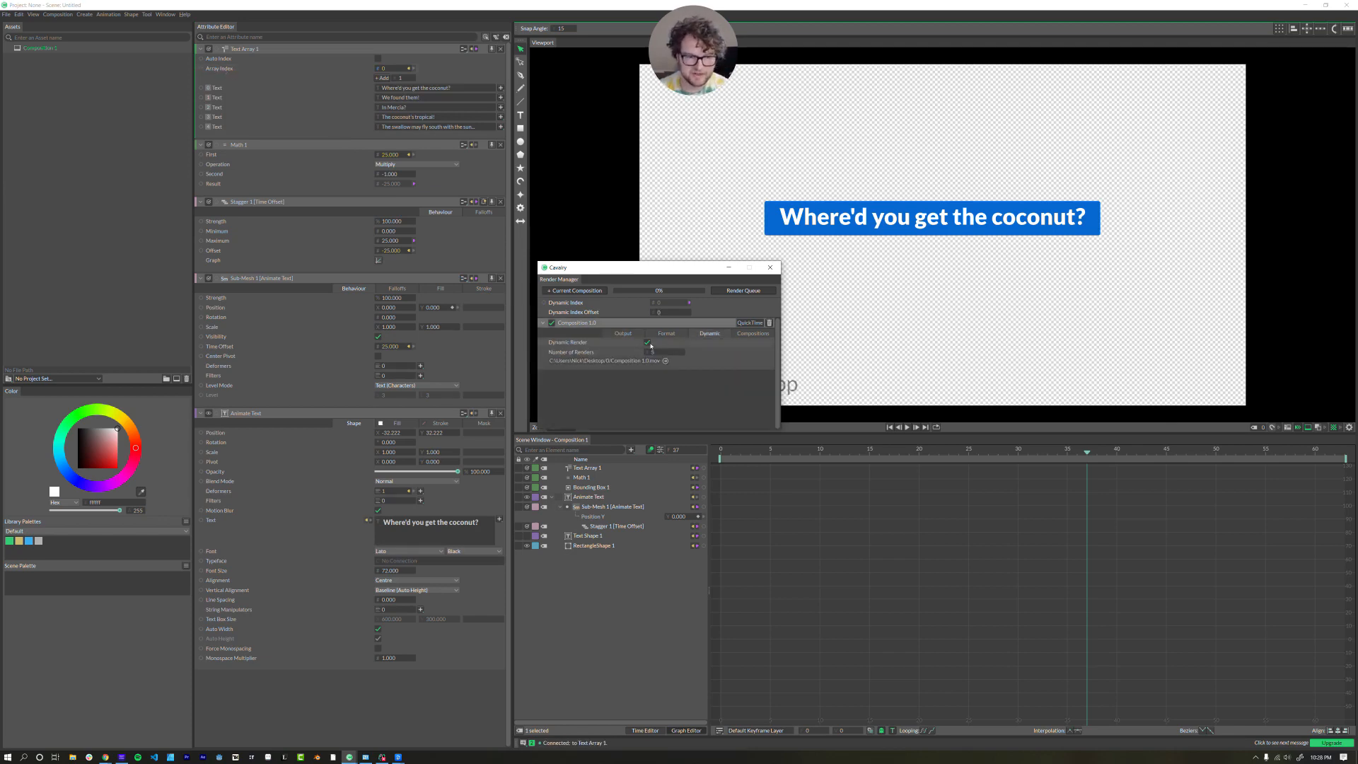
pyautogui.click(646, 343)
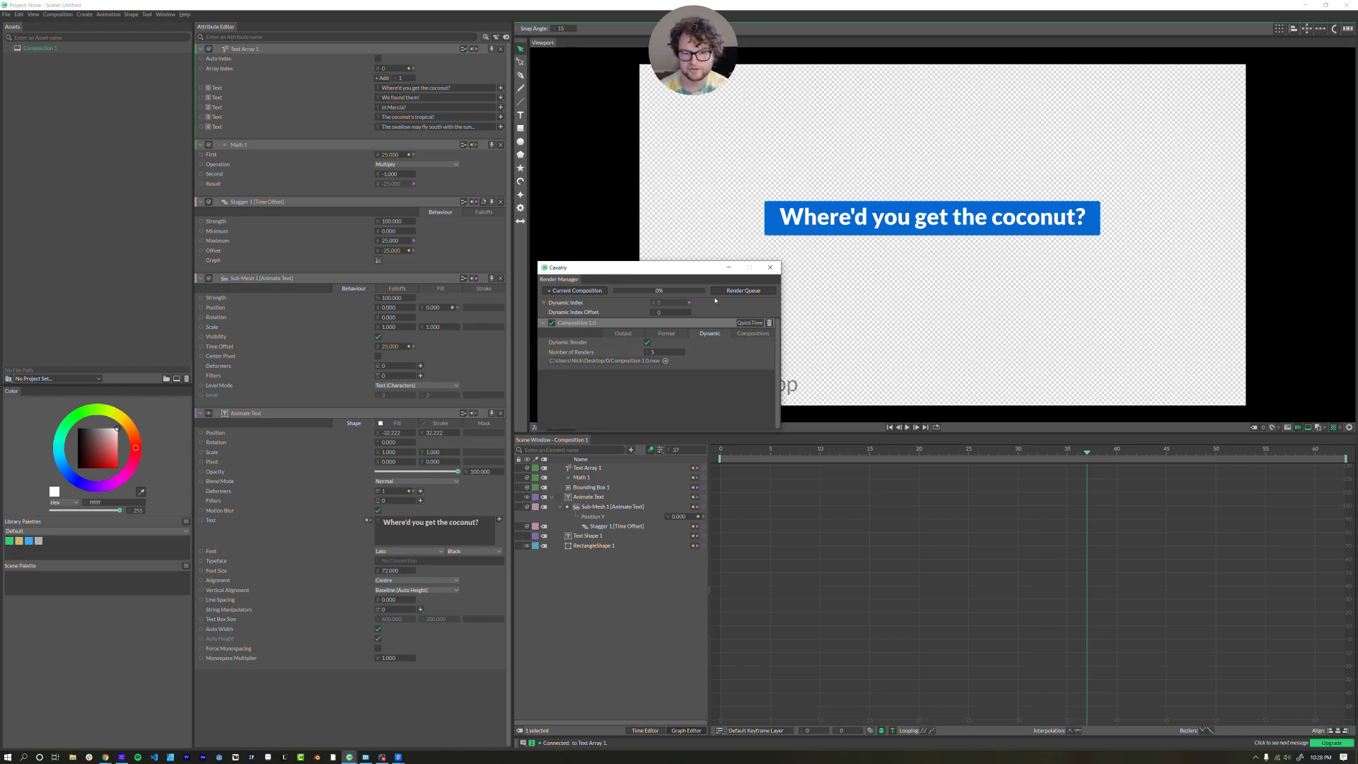